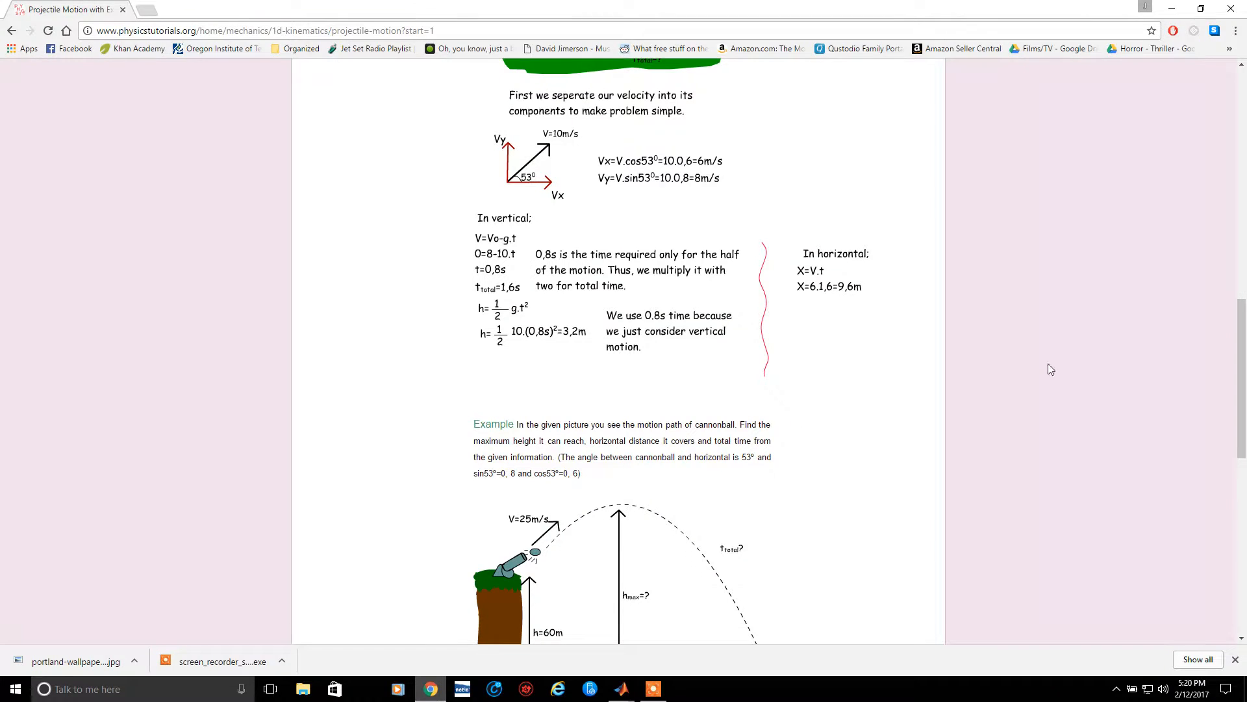
# Scroll the projectile motion page down to the cannonball example and its worked solution
pyautogui.scroll(-3)
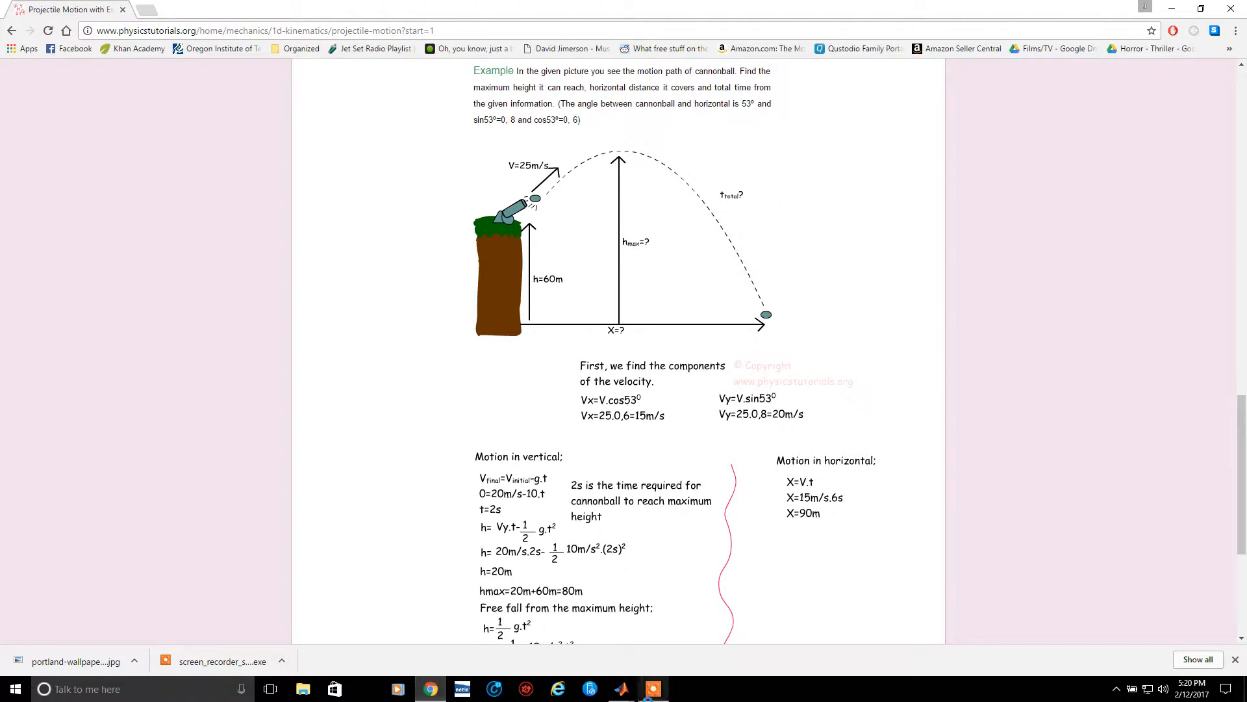
# Bring up the simple_gui window and move it beside the cannonball diagram
pyautogui.click(621, 689)
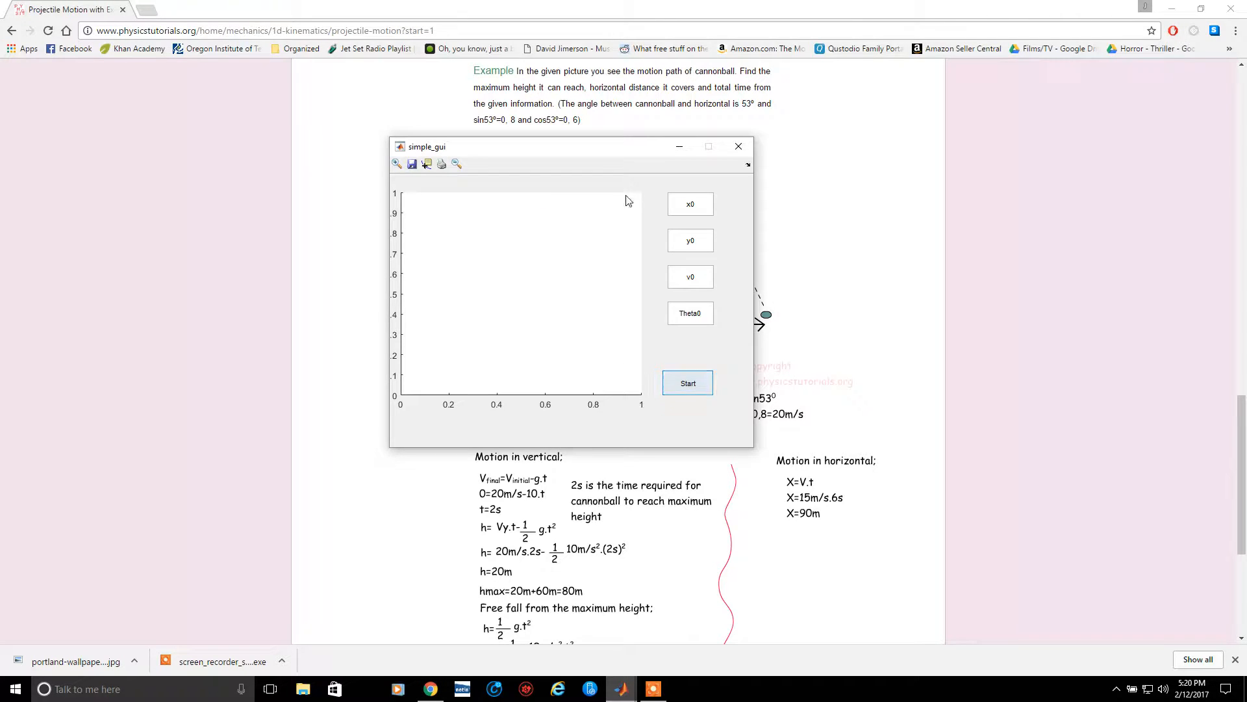
pyautogui.moveTo(571, 147); pyautogui.dragTo(986, 126)
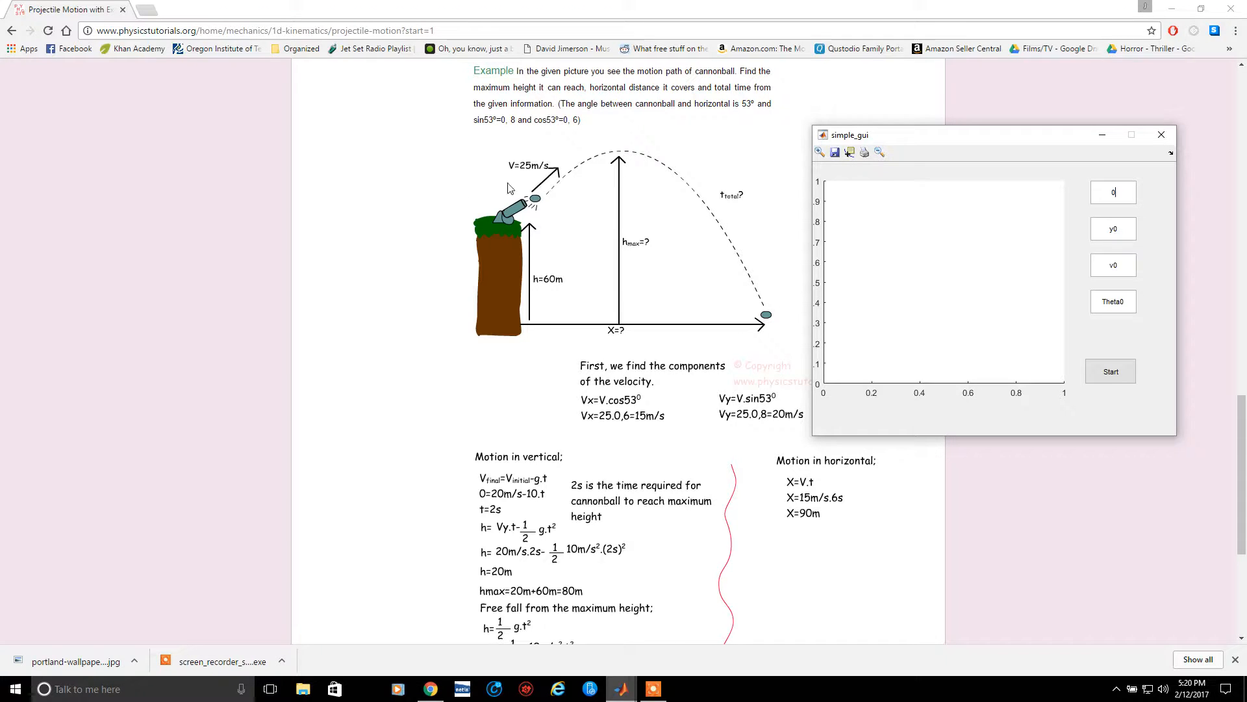
# Enter x0 0, y0 60, v0 25 and Theta0 53 from the cannonball example
pyautogui.click(1114, 229)
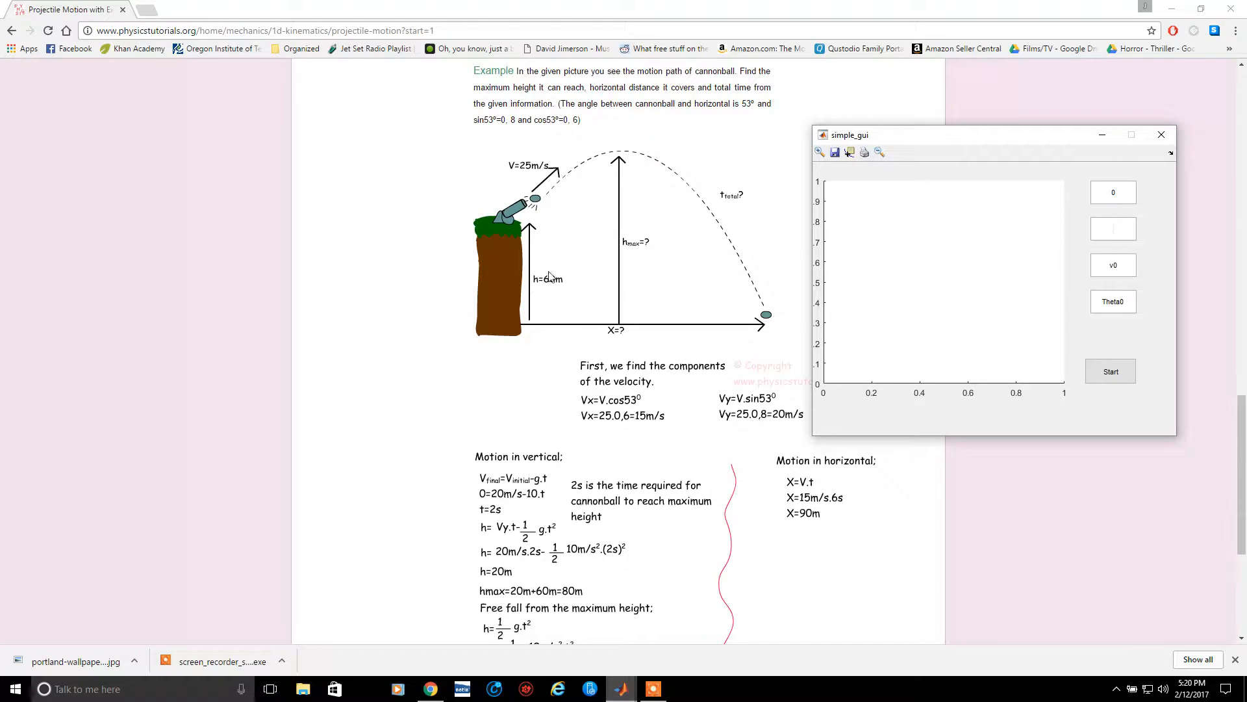
pyautogui.write('60')
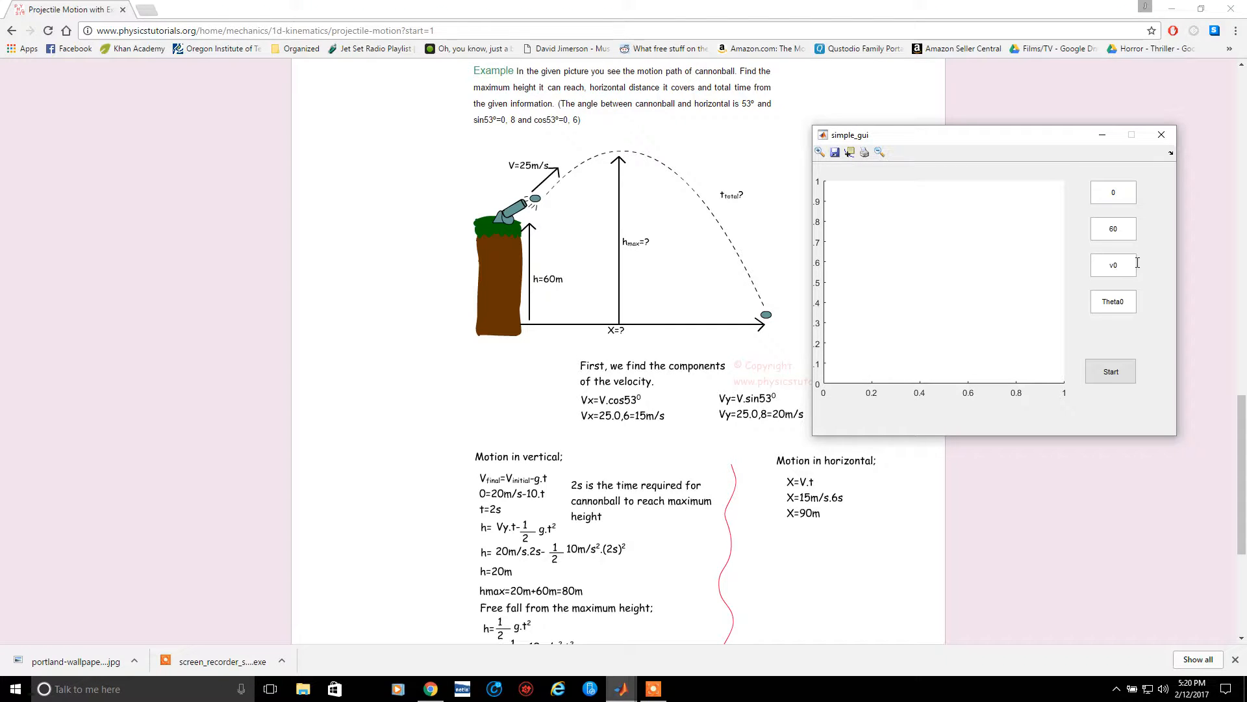
pyautogui.write('25')
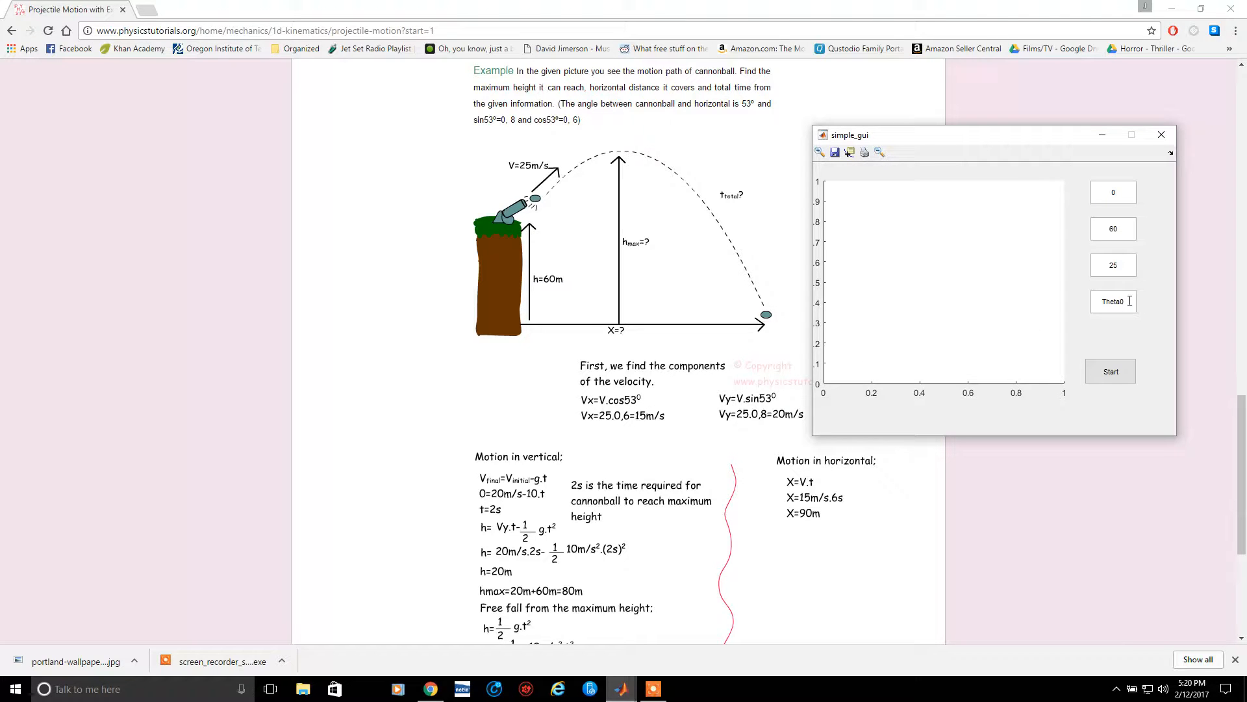
pyautogui.moveTo(1133, 296)
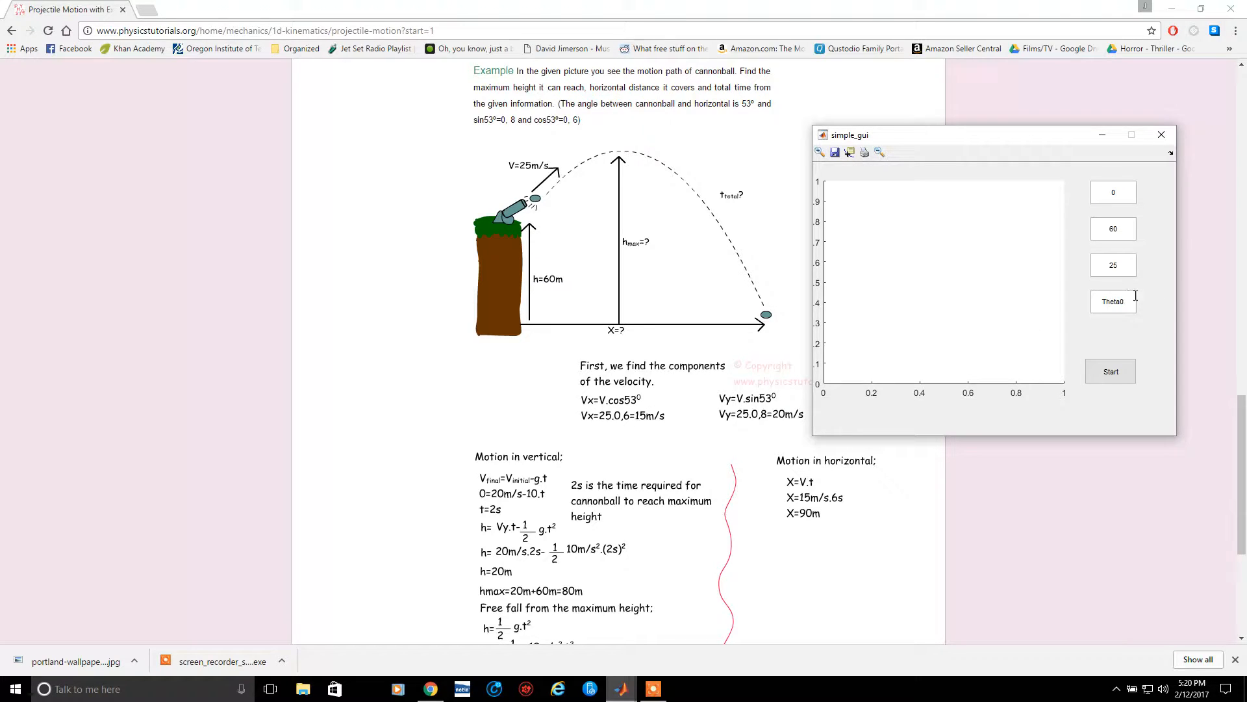
pyautogui.write('53')
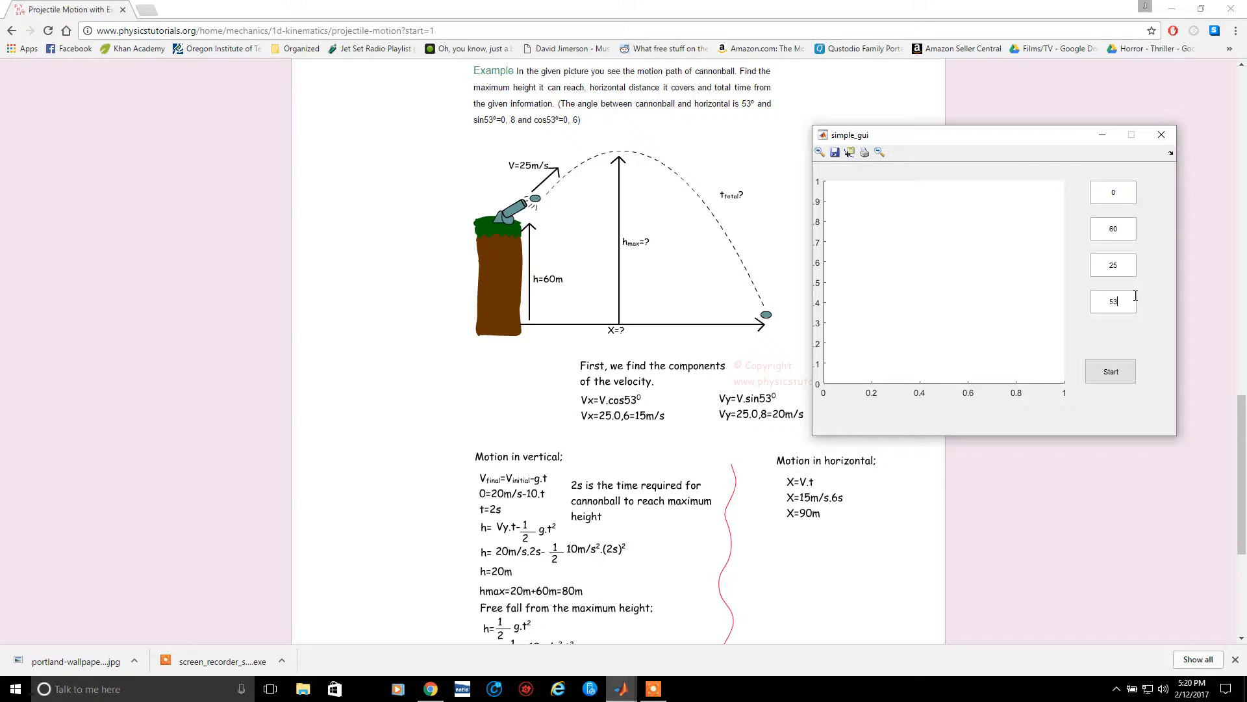
# Start simple_gui to draw the cannonball trajectory peaking near 80 m, landing past 90 m
pyautogui.click(1111, 370)
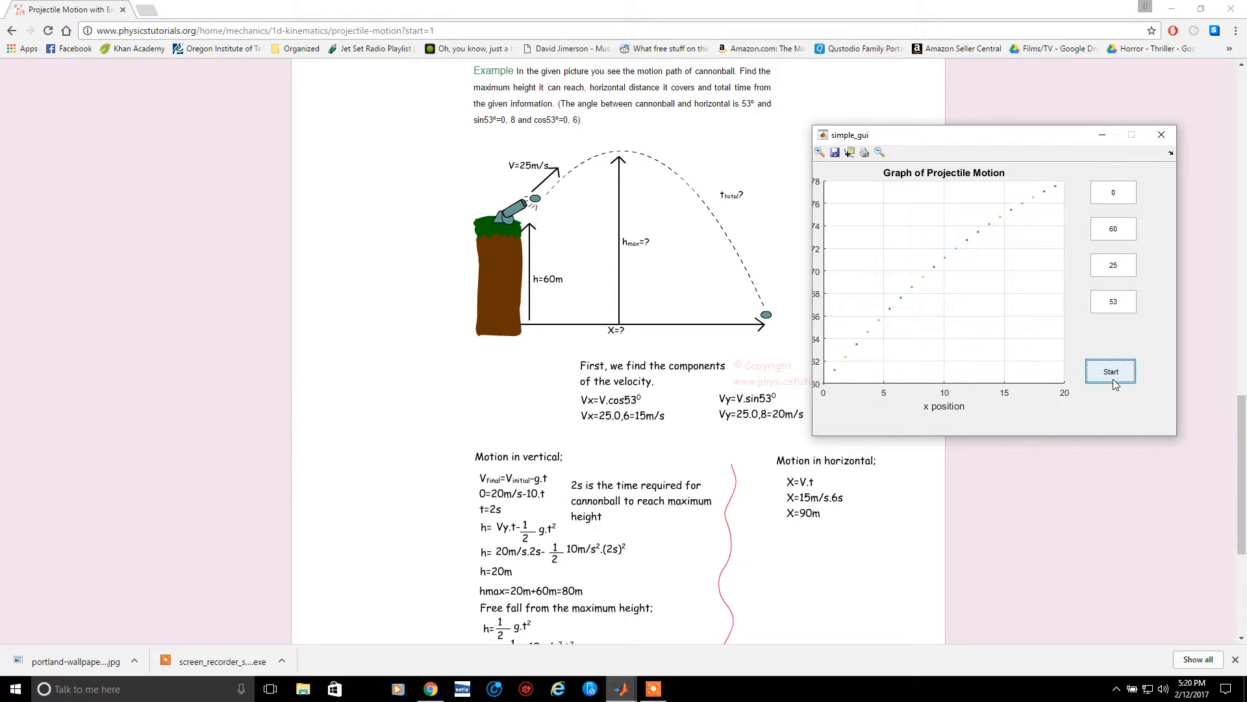
pyautogui.click(1110, 370)
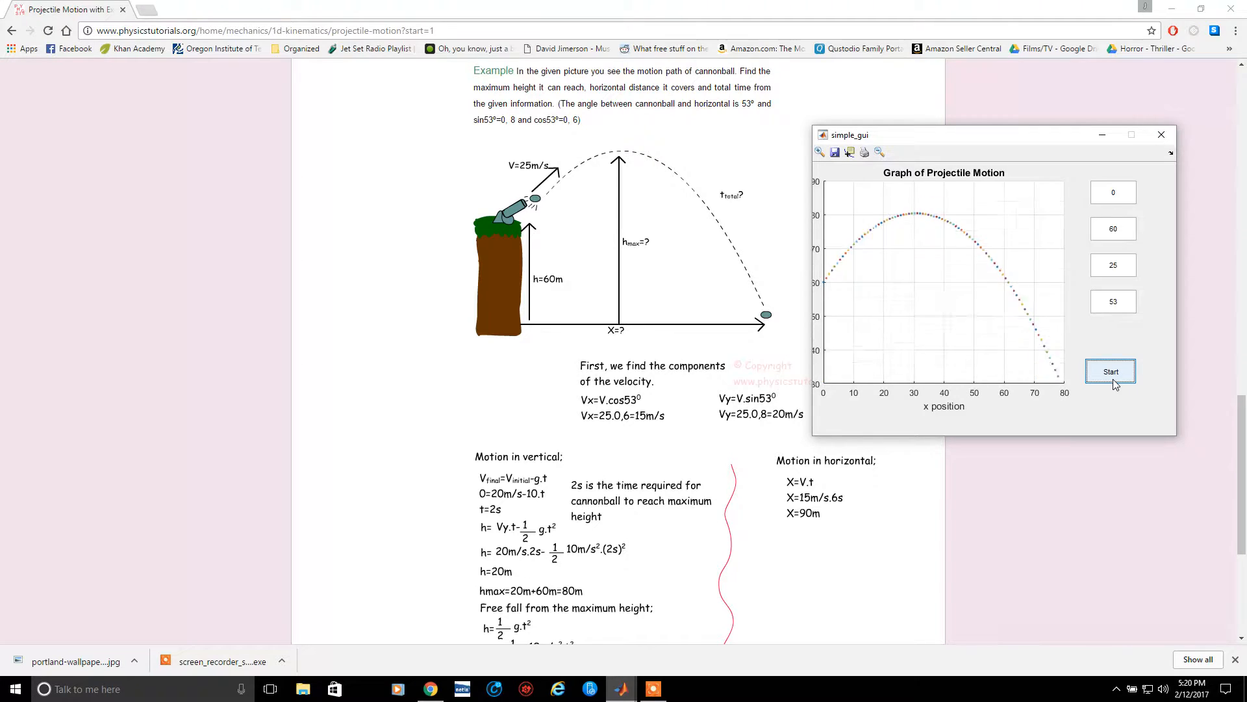
pyautogui.click(1110, 370)
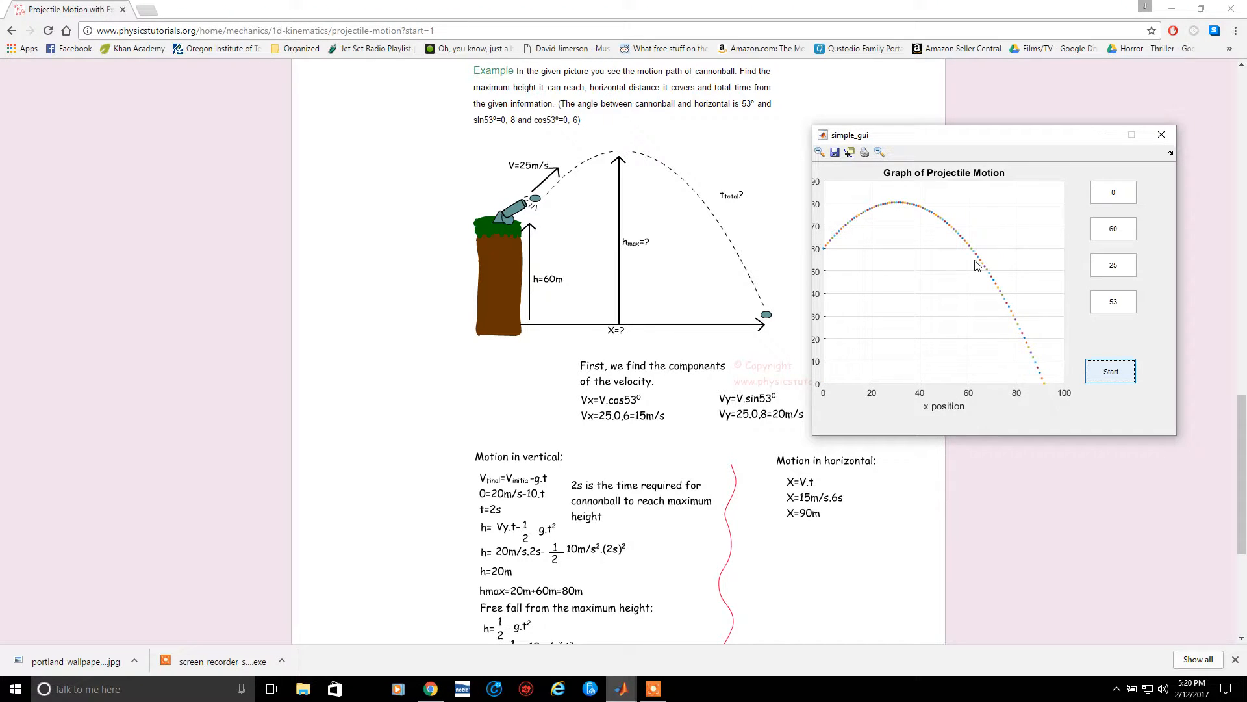
pyautogui.moveTo(859, 243)
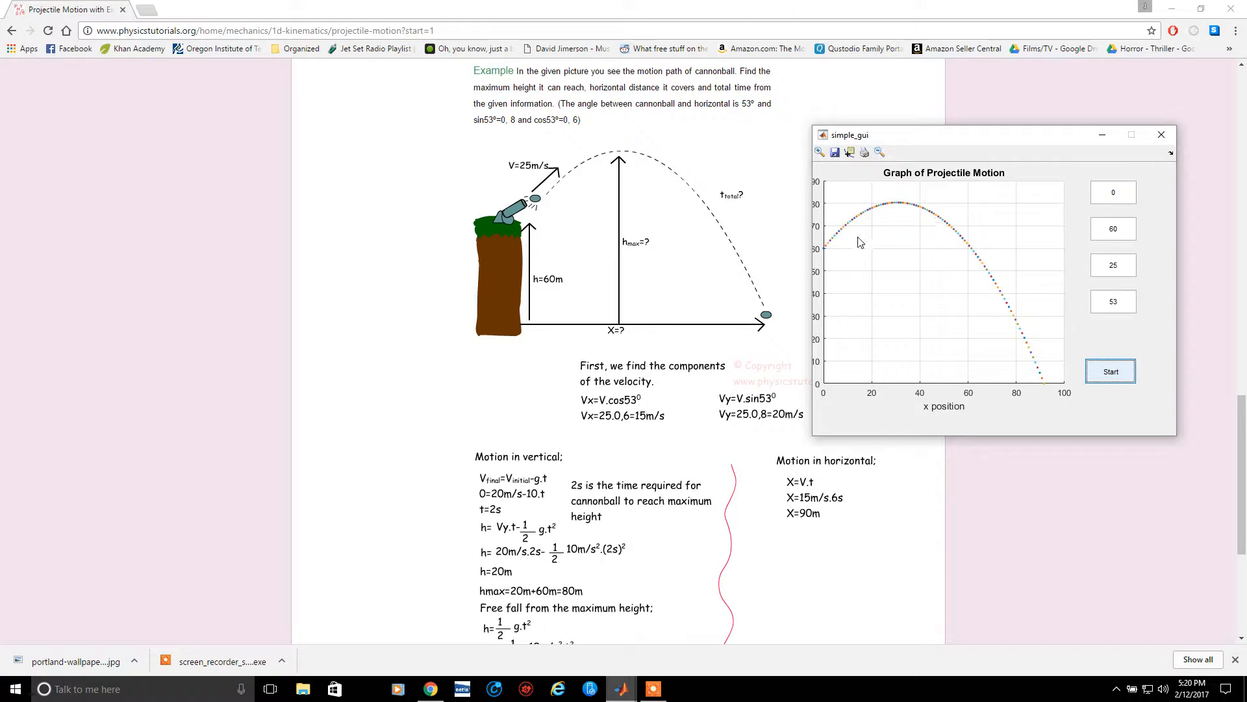
pyautogui.moveTo(830, 255)
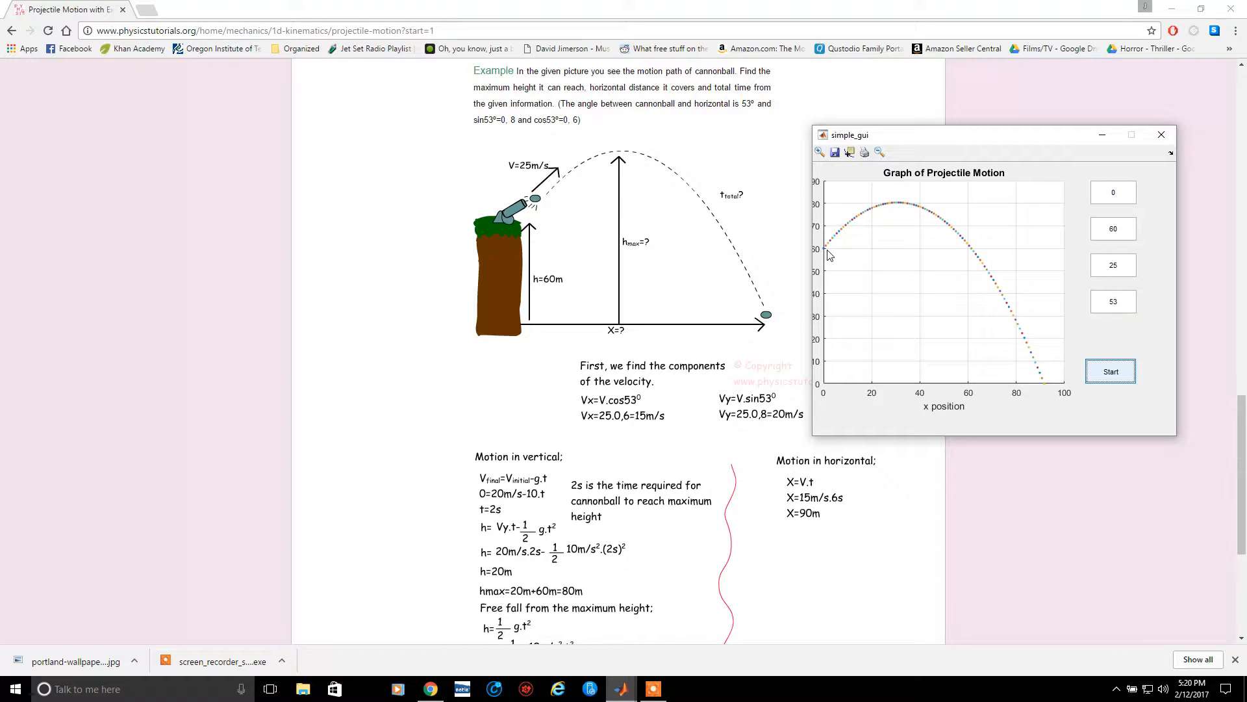
pyautogui.moveTo(1045, 398)
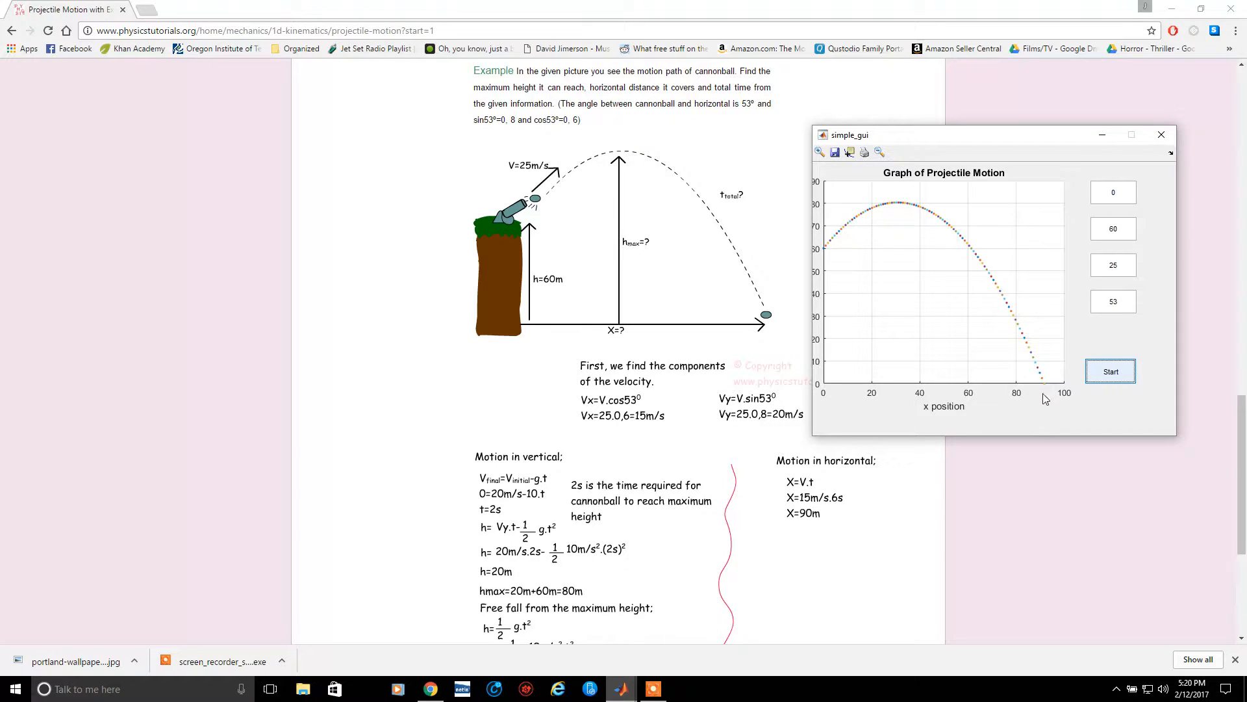
pyautogui.moveTo(629, 688)
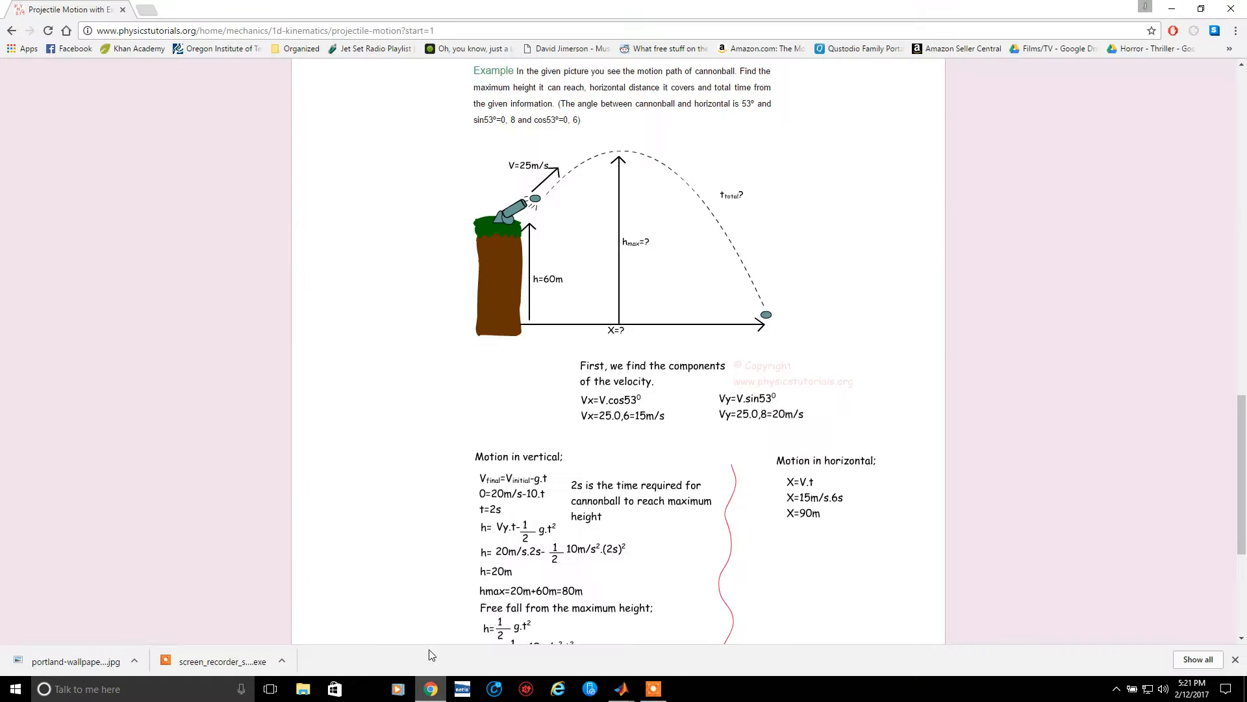
pyautogui.moveTo(630, 586)
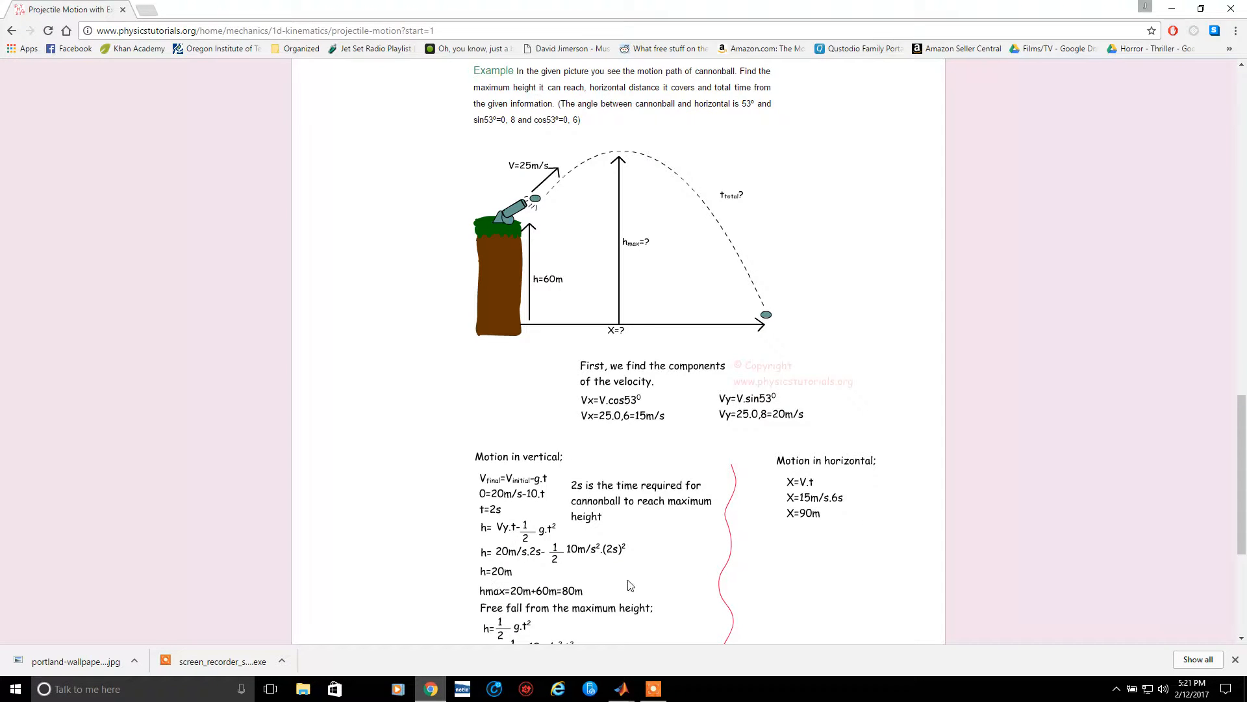
pyautogui.moveTo(799, 512)
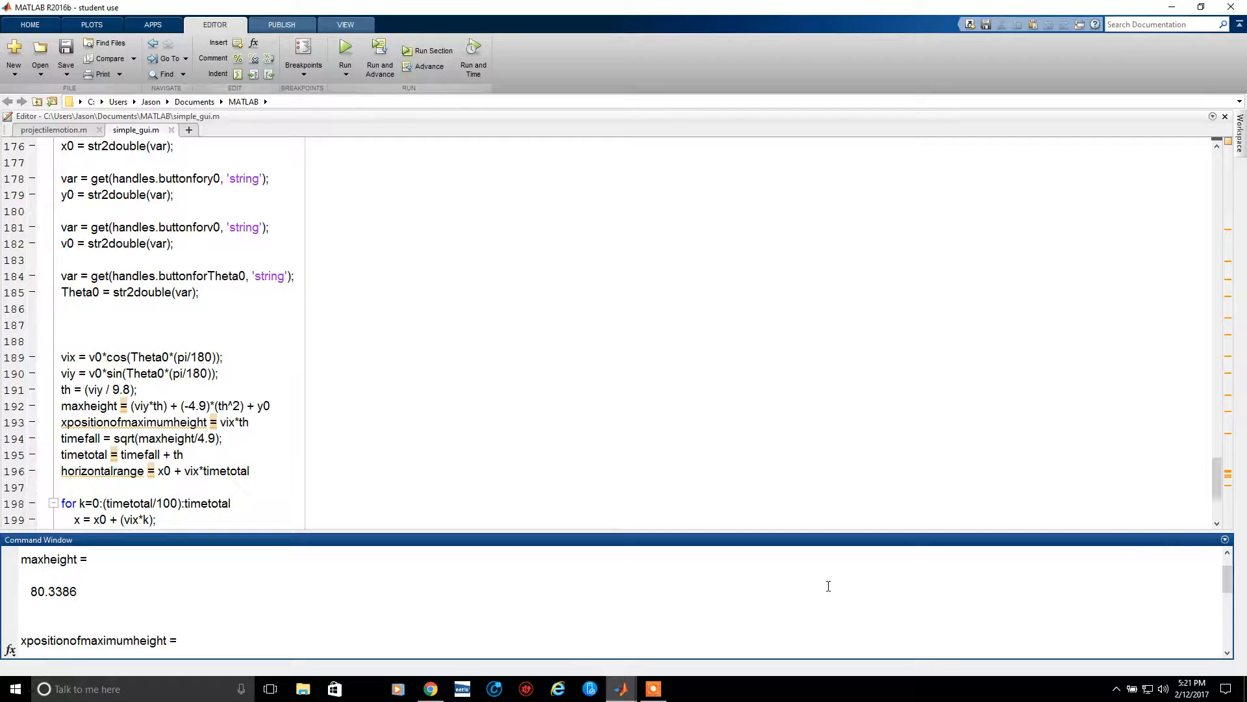
# Scroll the Command Window to maximum height 80.3386 and horizontal range 91.5735
pyautogui.scroll(-3)
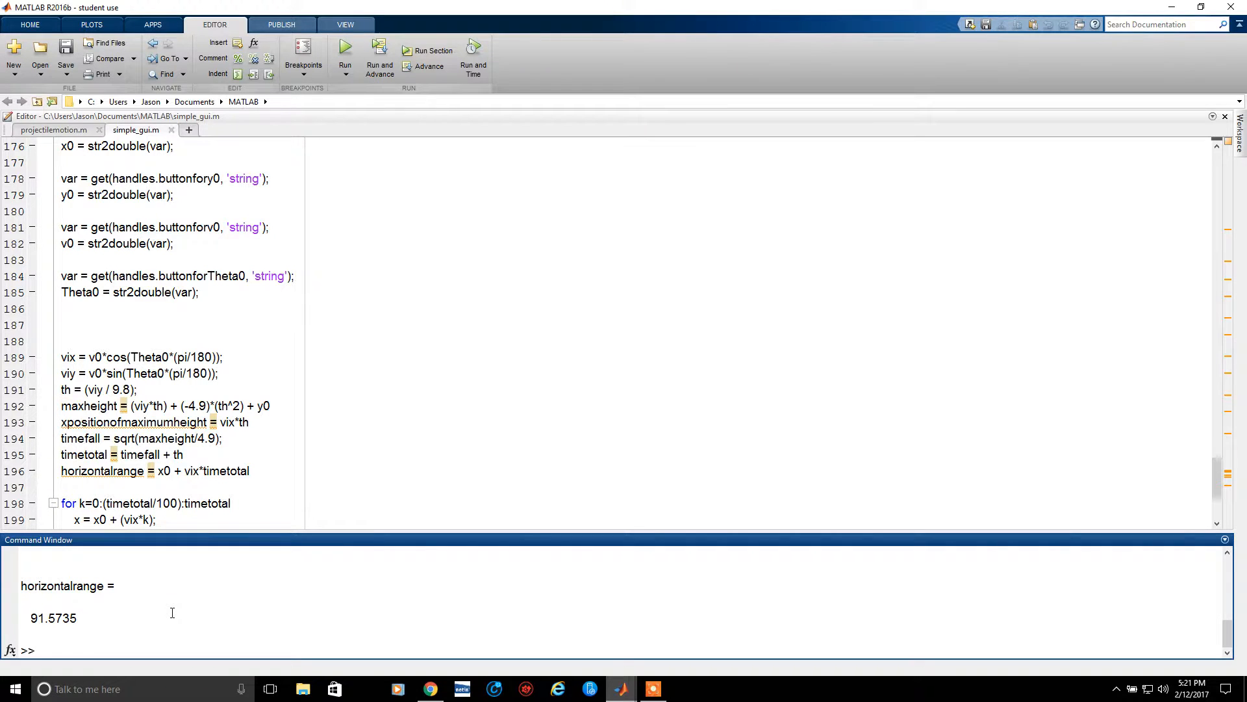
pyautogui.moveTo(430, 689)
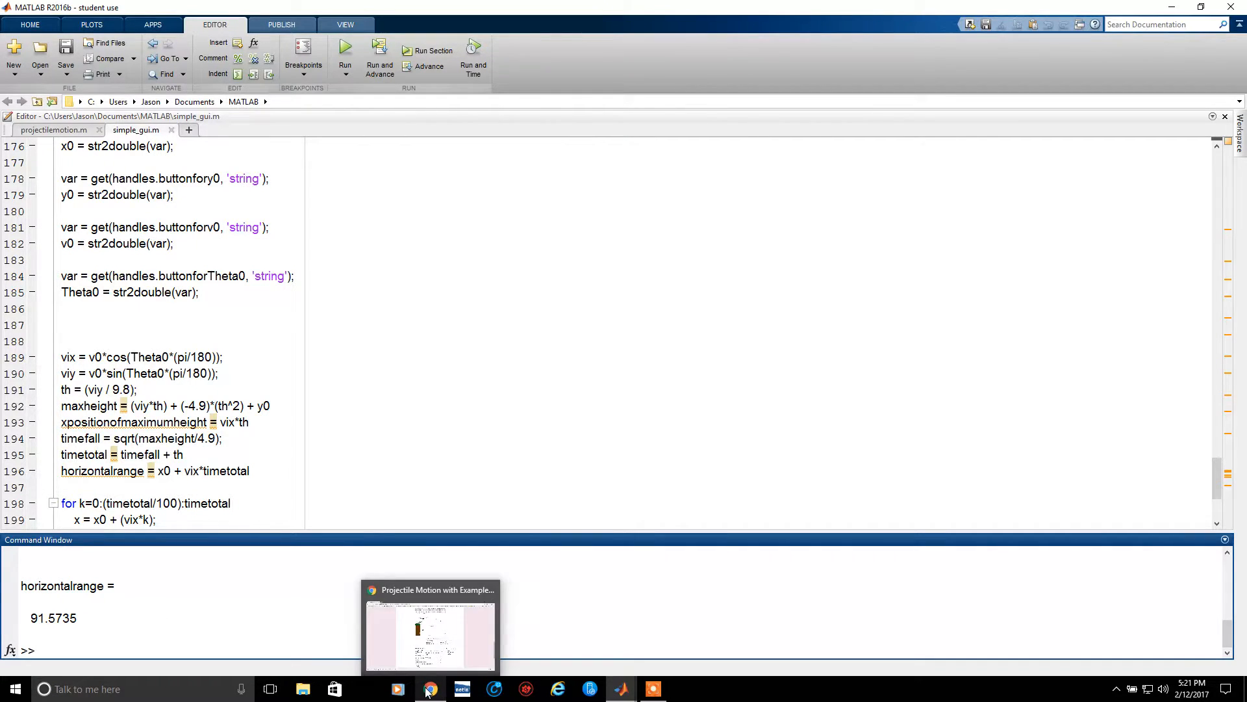
# Compare MATLAB's total time 6.0865 with the webpage's t_total of 6 s
pyautogui.click(431, 689)
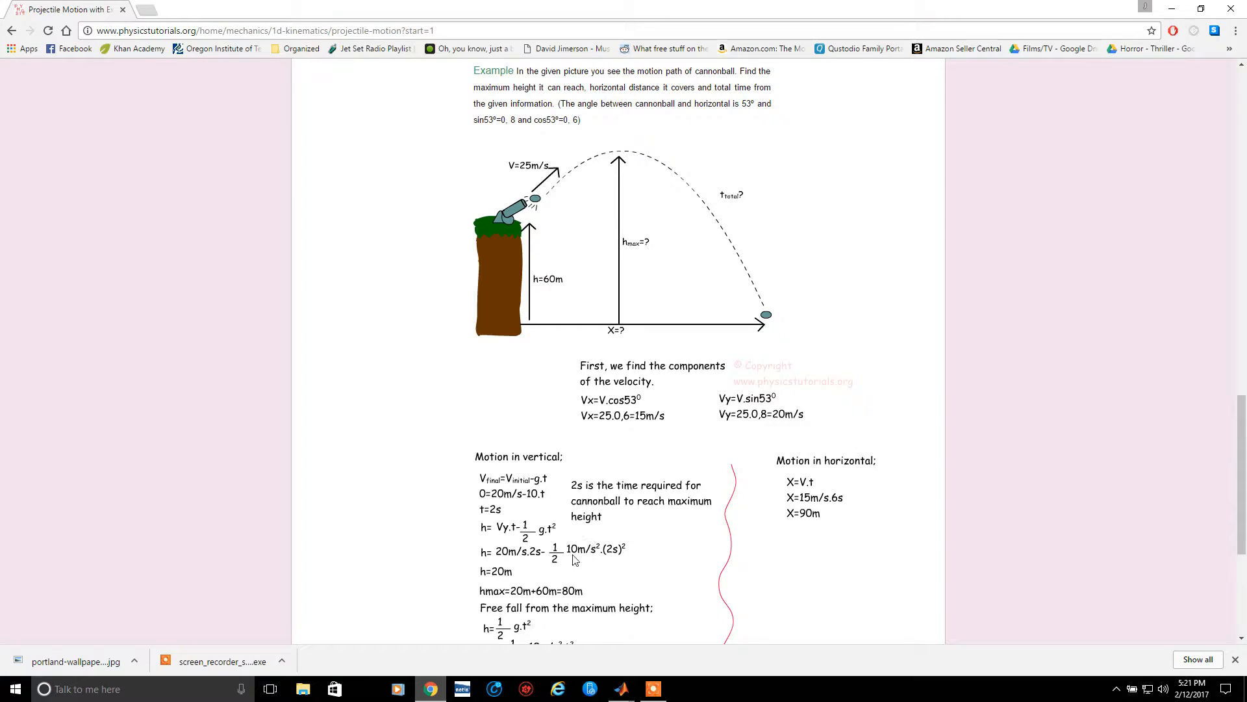
pyautogui.click(620, 689)
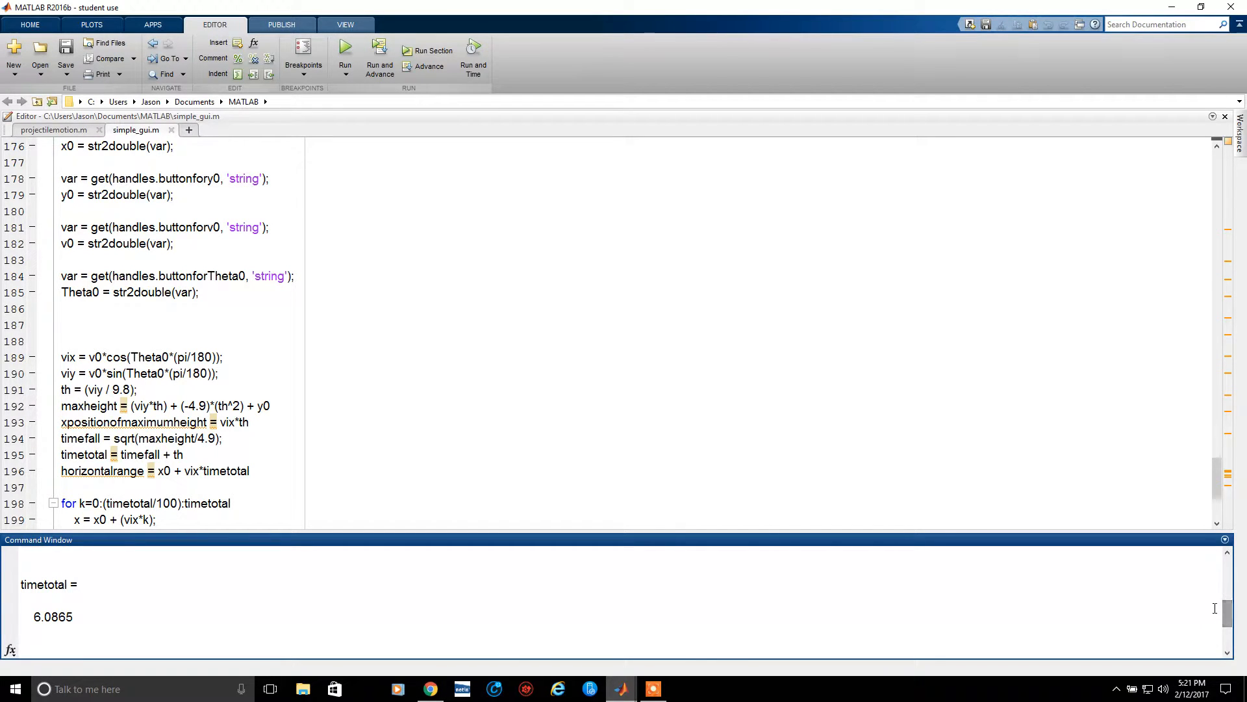
pyautogui.click(431, 688)
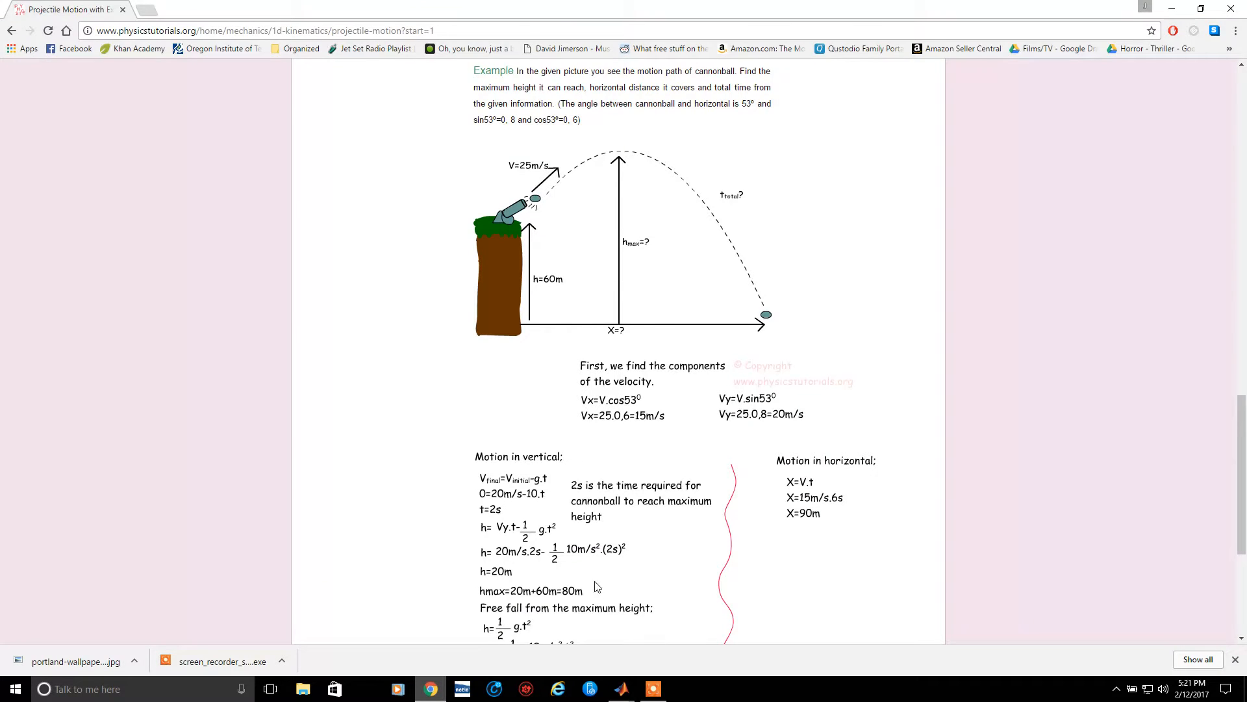
pyautogui.scroll(-3)
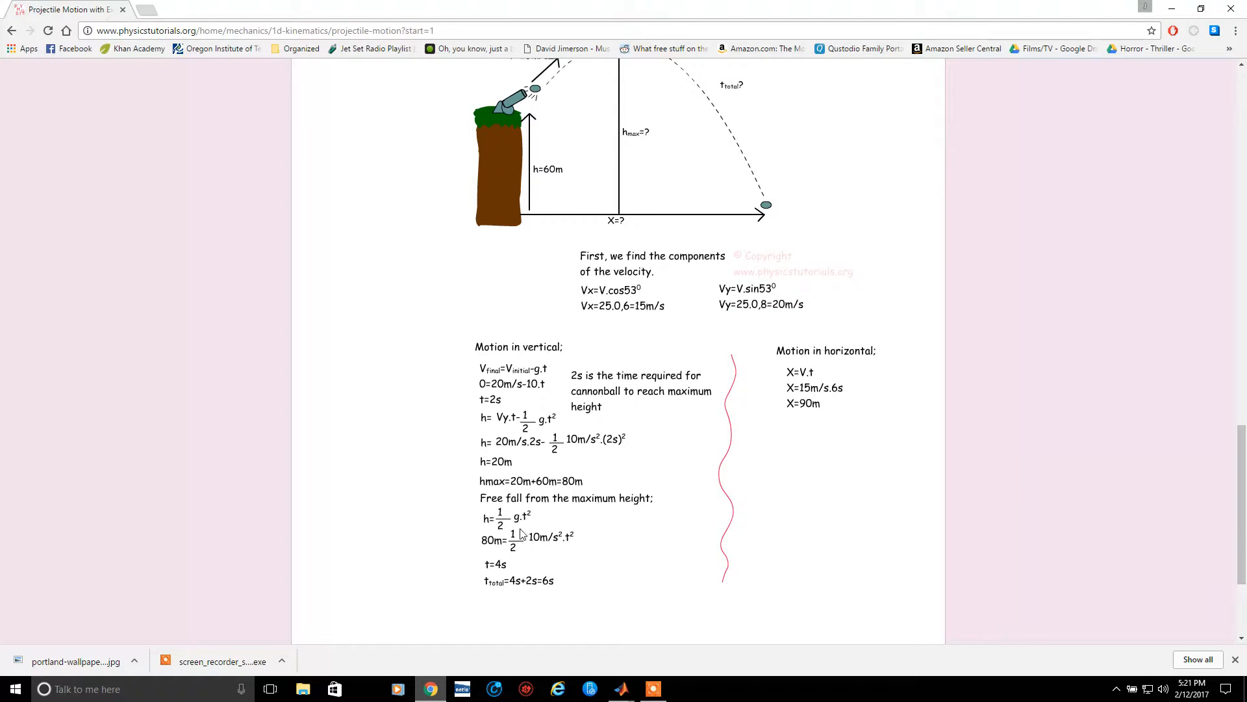
pyautogui.moveTo(621, 688)
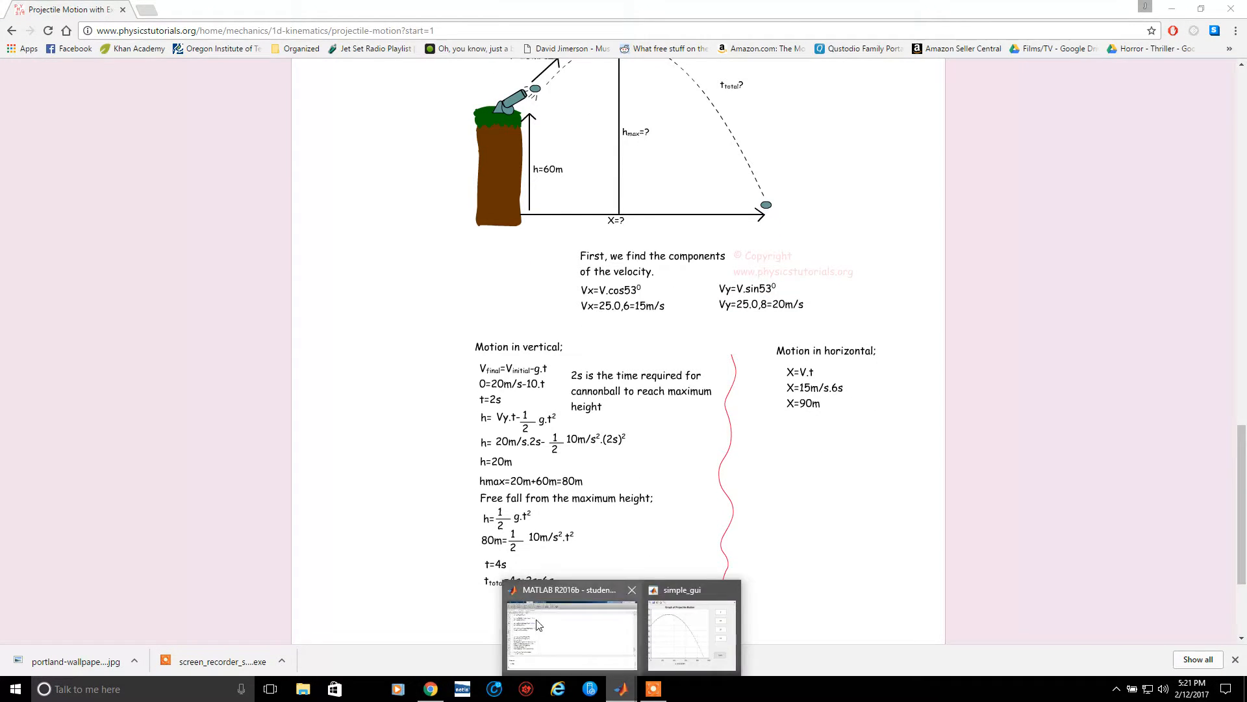
pyautogui.click(570, 629)
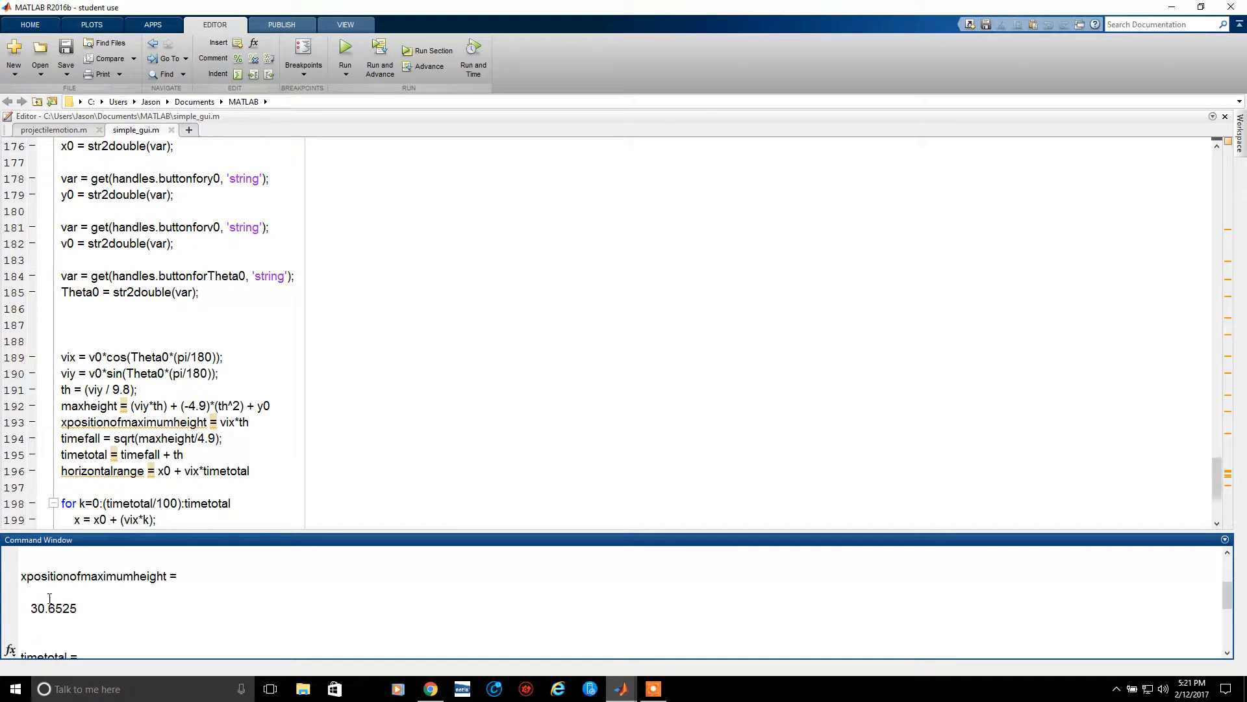
pyautogui.moveTo(99, 610)
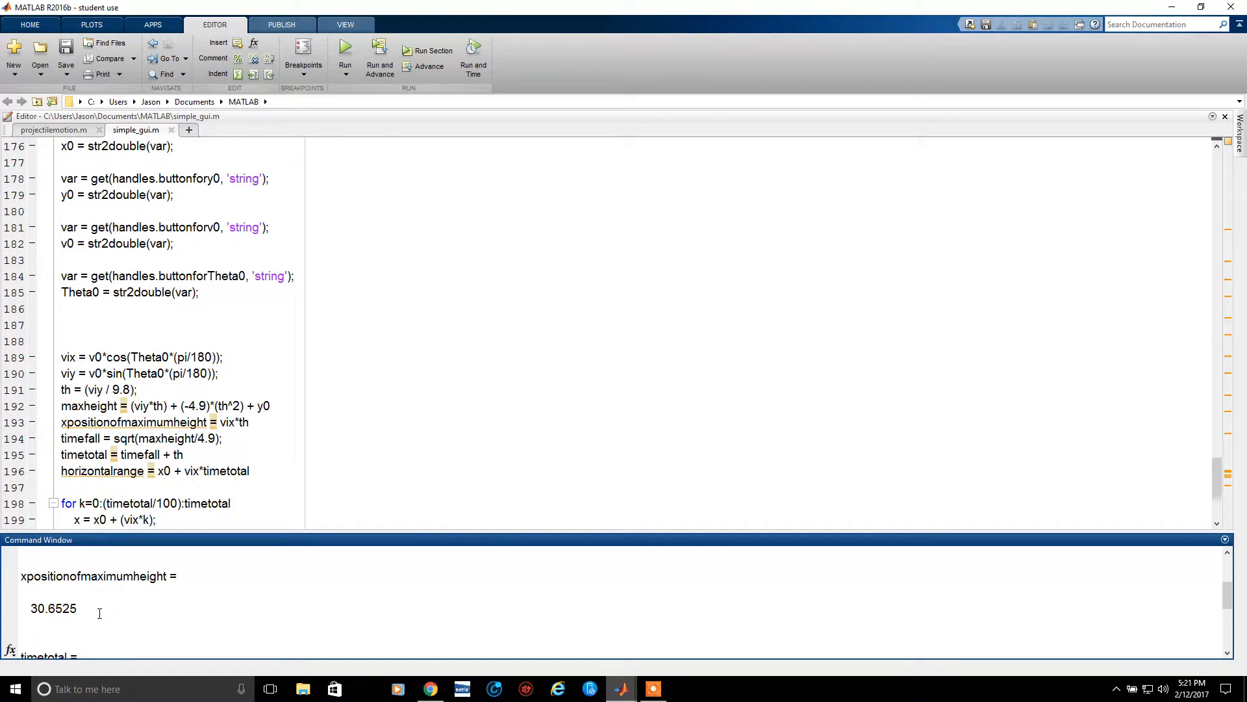
pyautogui.moveTo(811, 639)
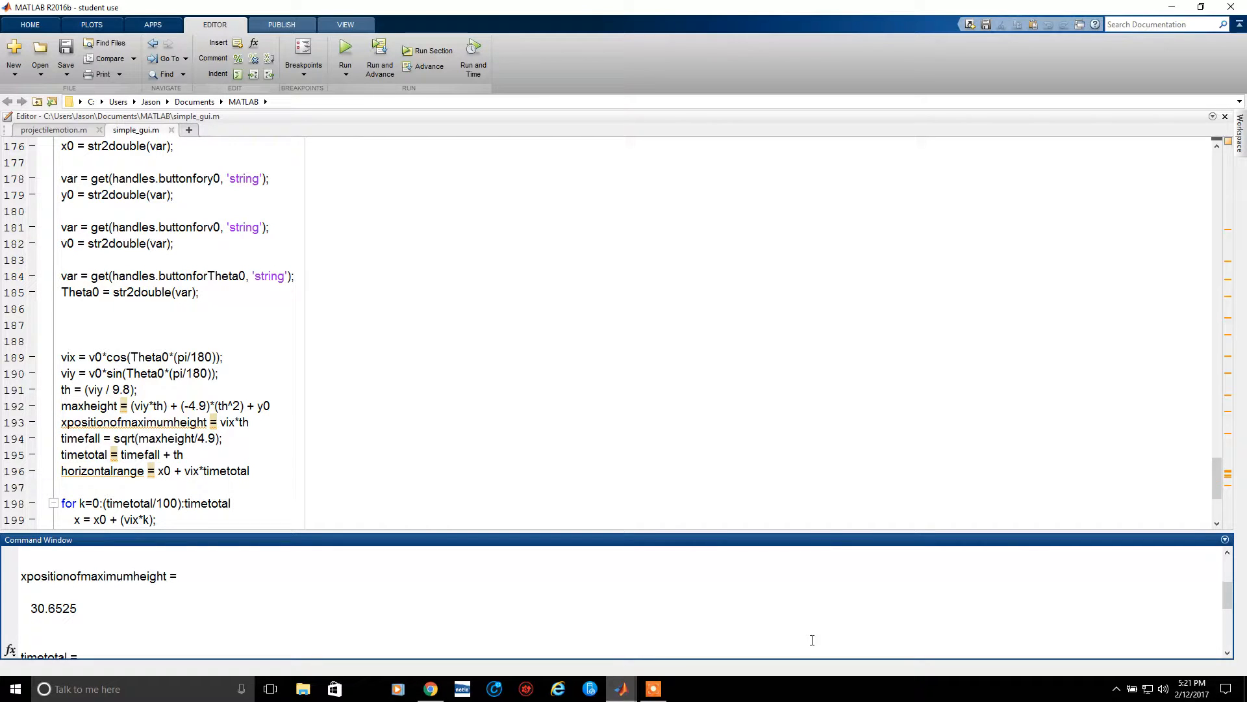
pyautogui.moveTo(620, 689)
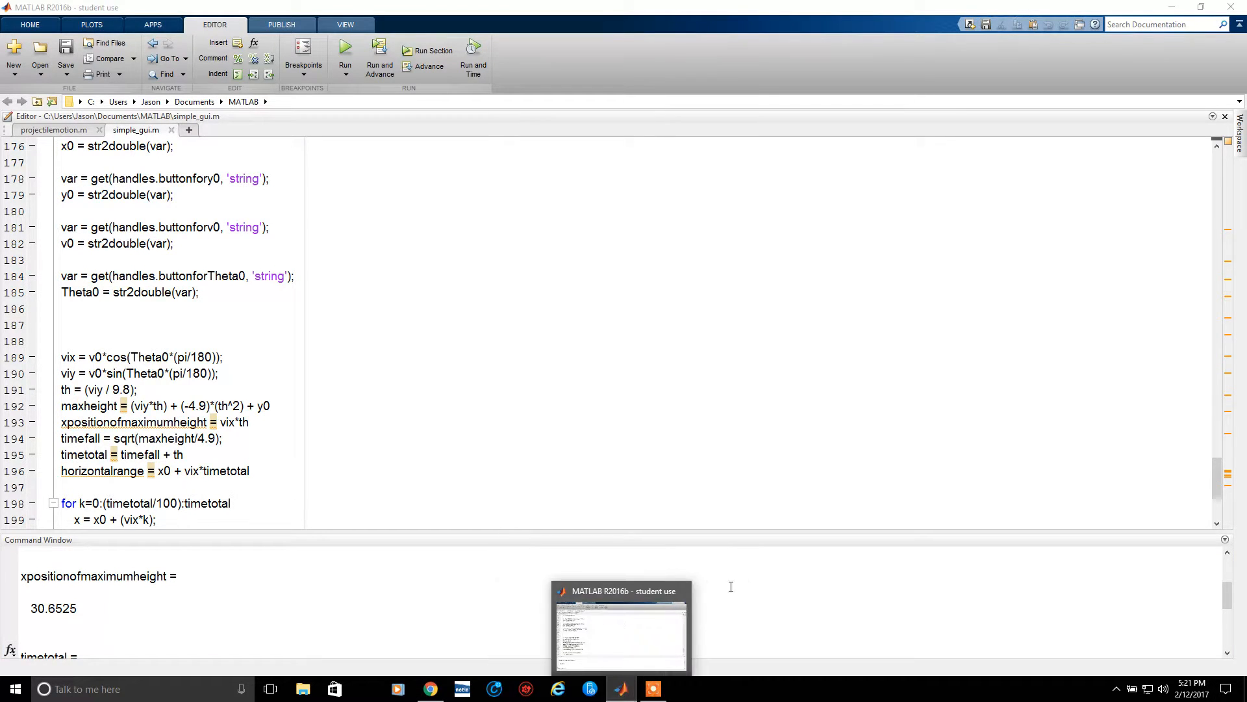
# Switch to Chrome and read John's kick example at 53 degrees and 10 m/s
pyautogui.click(53, 130)
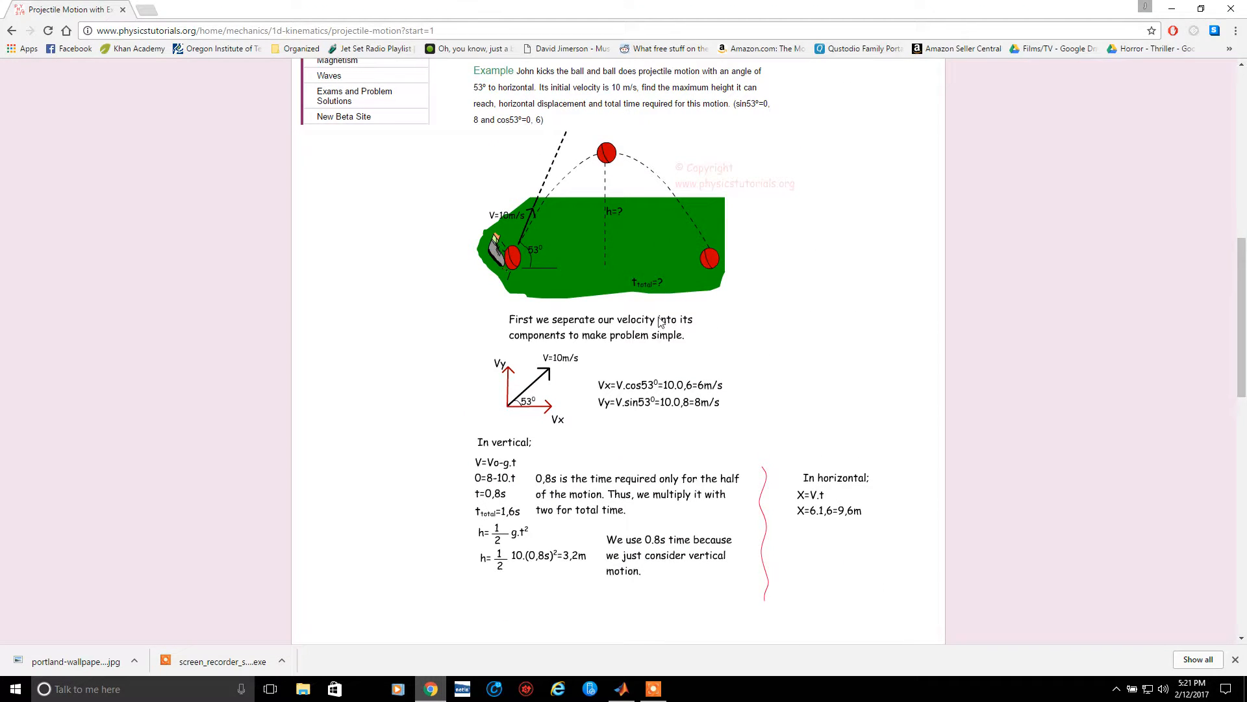
pyautogui.moveTo(491, 253)
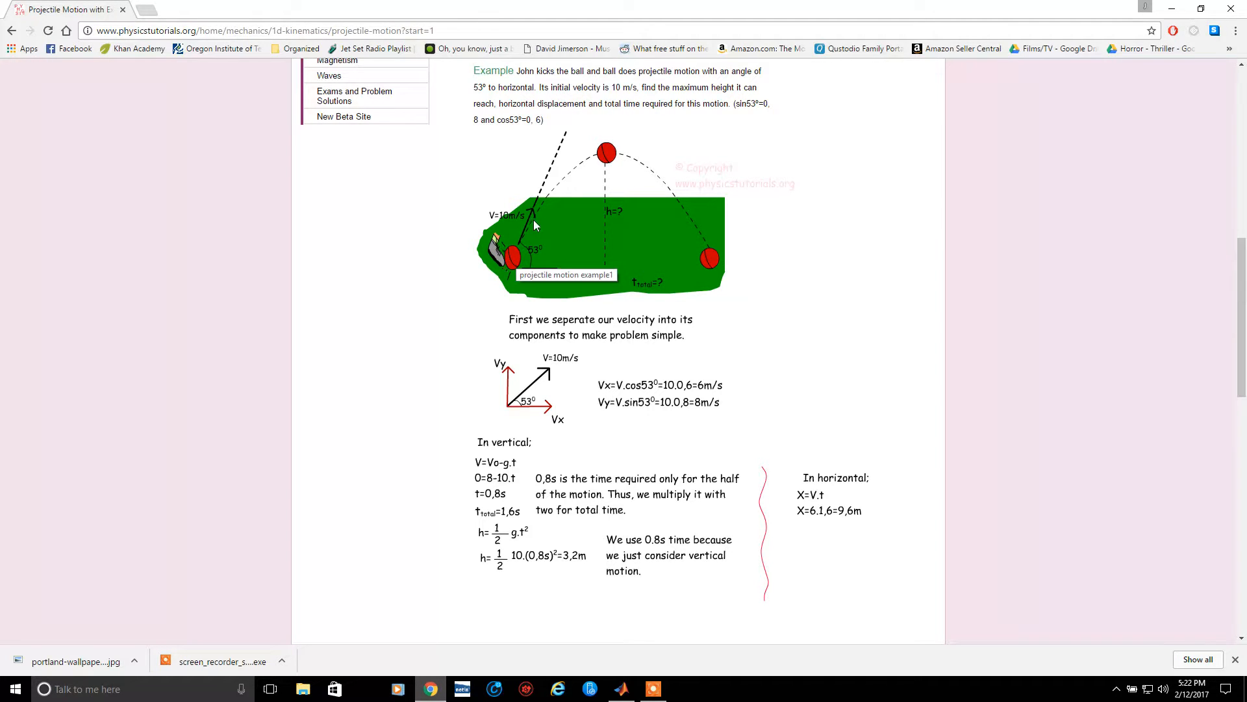
pyautogui.moveTo(496, 225)
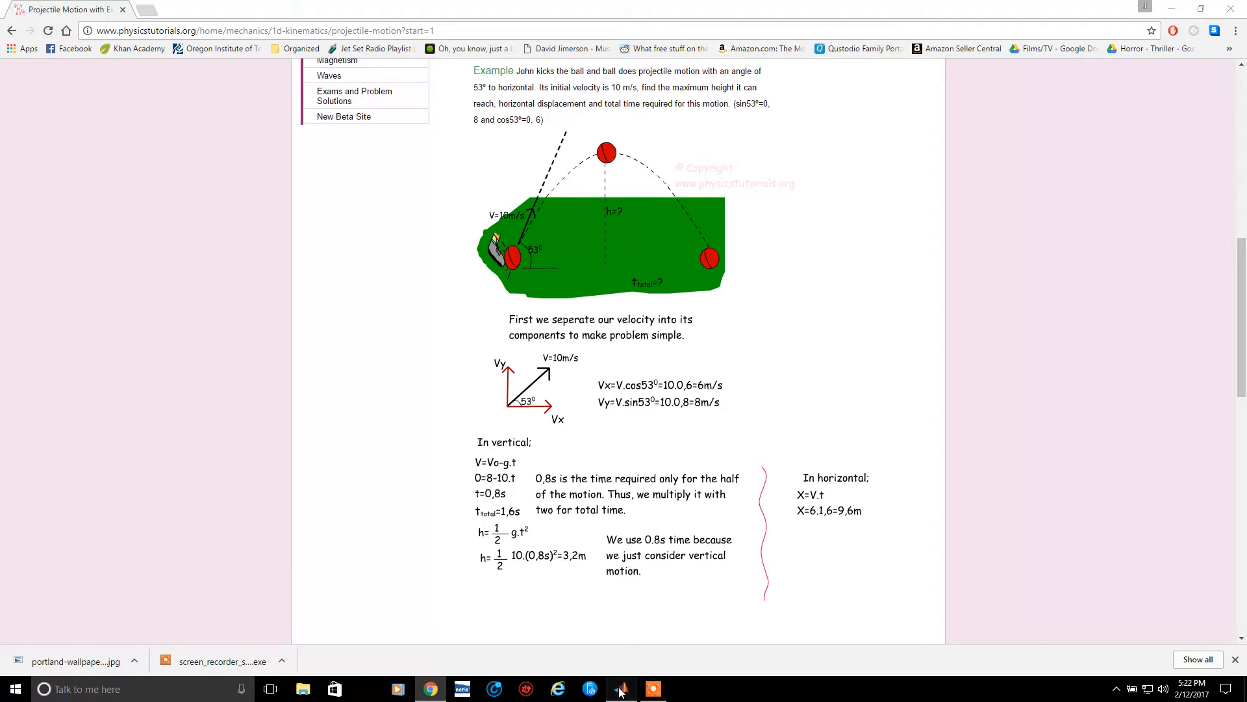
# Enter a bare (0,0,10,53) in the Command Window, which MATLAB rejects with an error
pyautogui.click(620, 689)
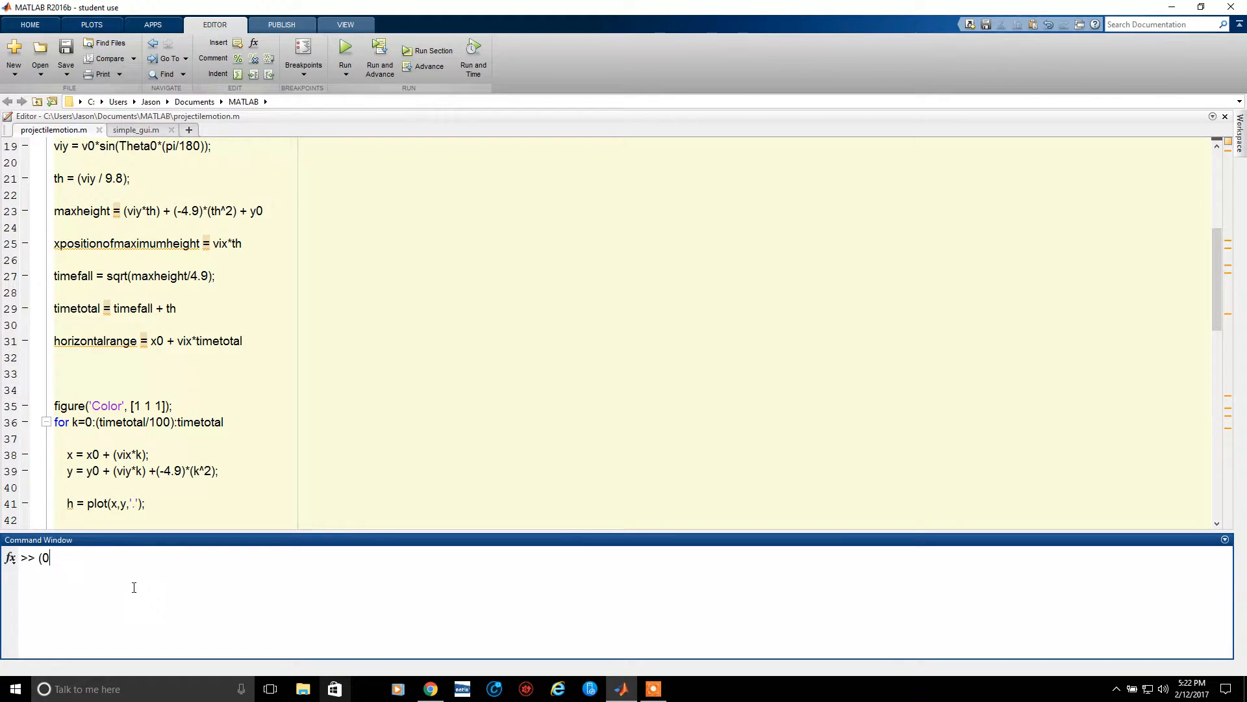
pyautogui.write('0,')
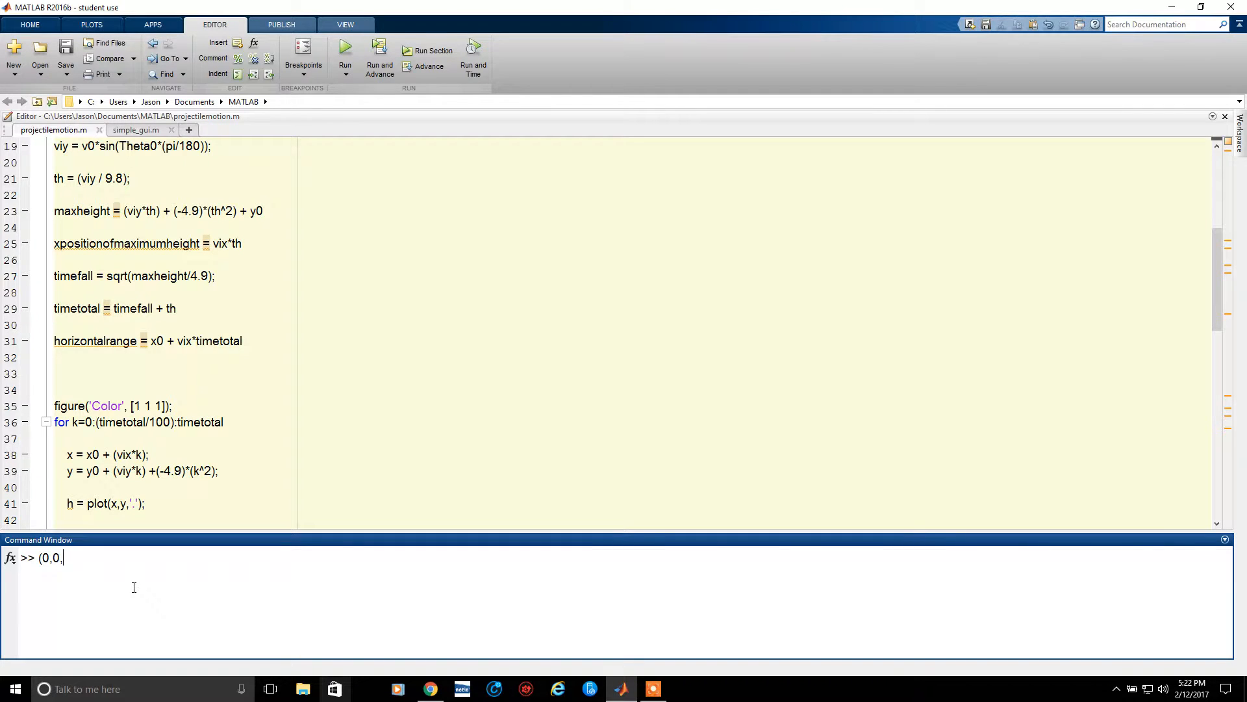
pyautogui.write('10,53)')
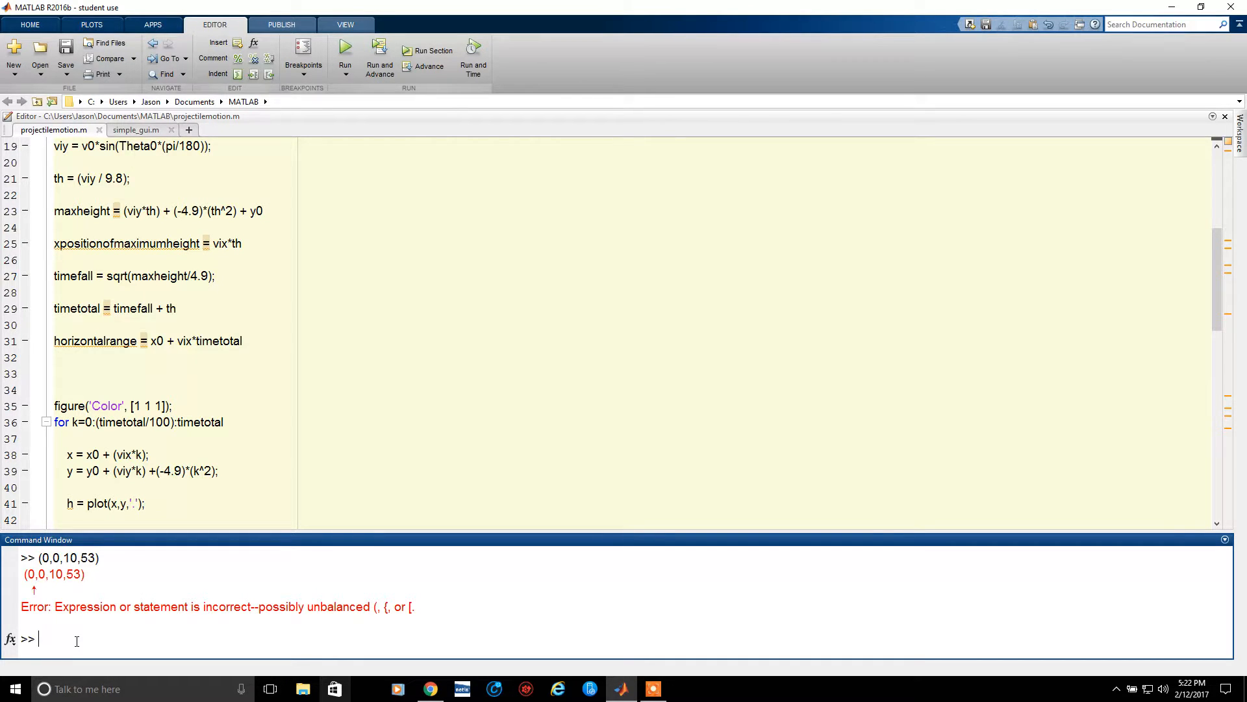
# Type the call projectilemotion(0,0,10,53 with the kick example's values
pyautogui.write('projectilemoti')
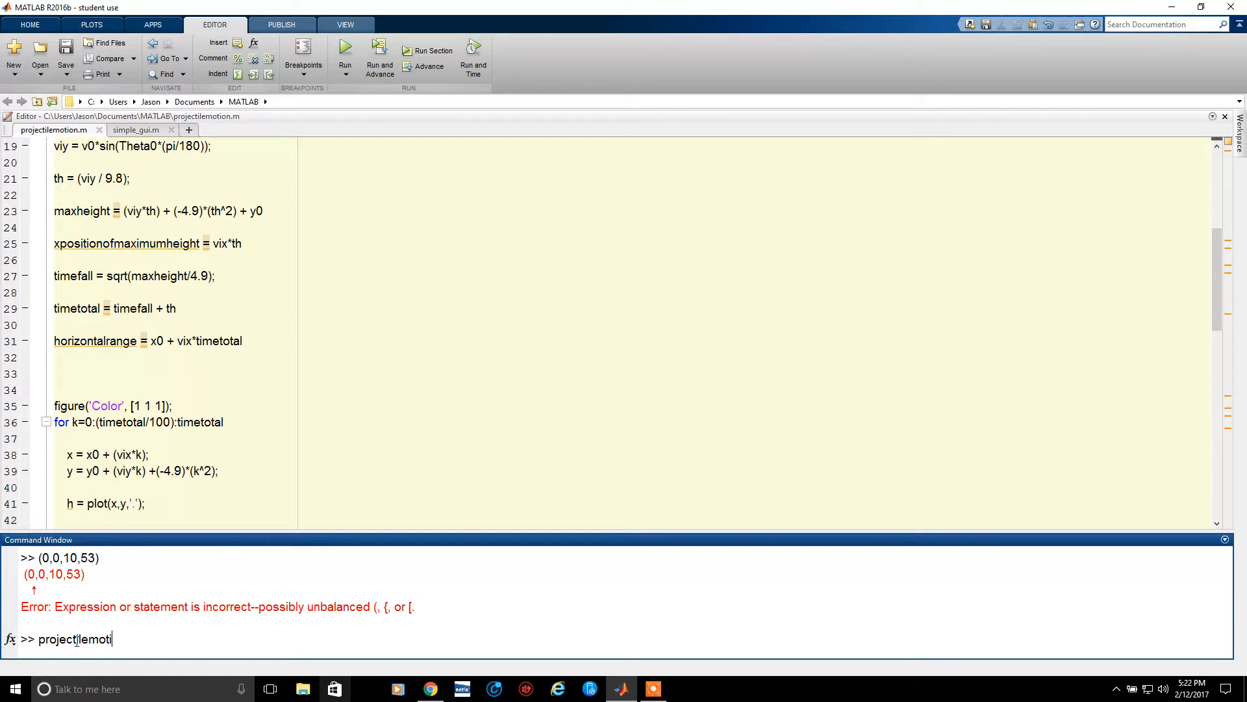
pyautogui.write('on(0,')
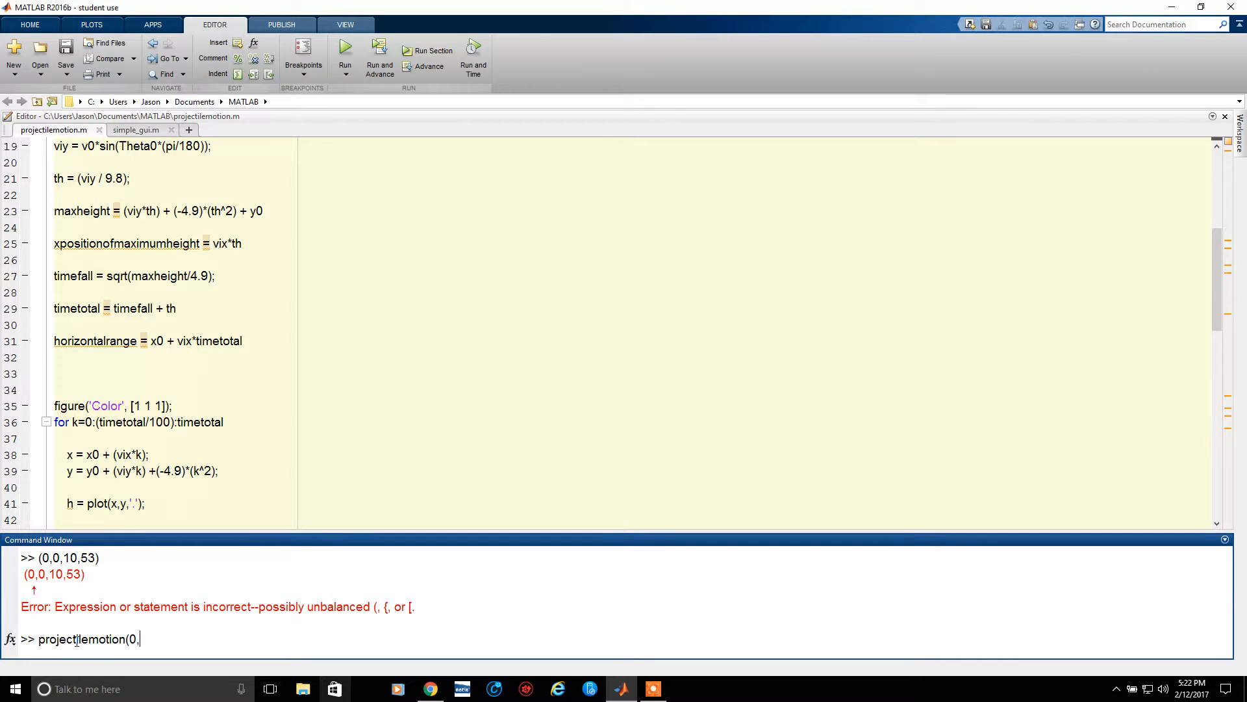
pyautogui.write('0,10,53')
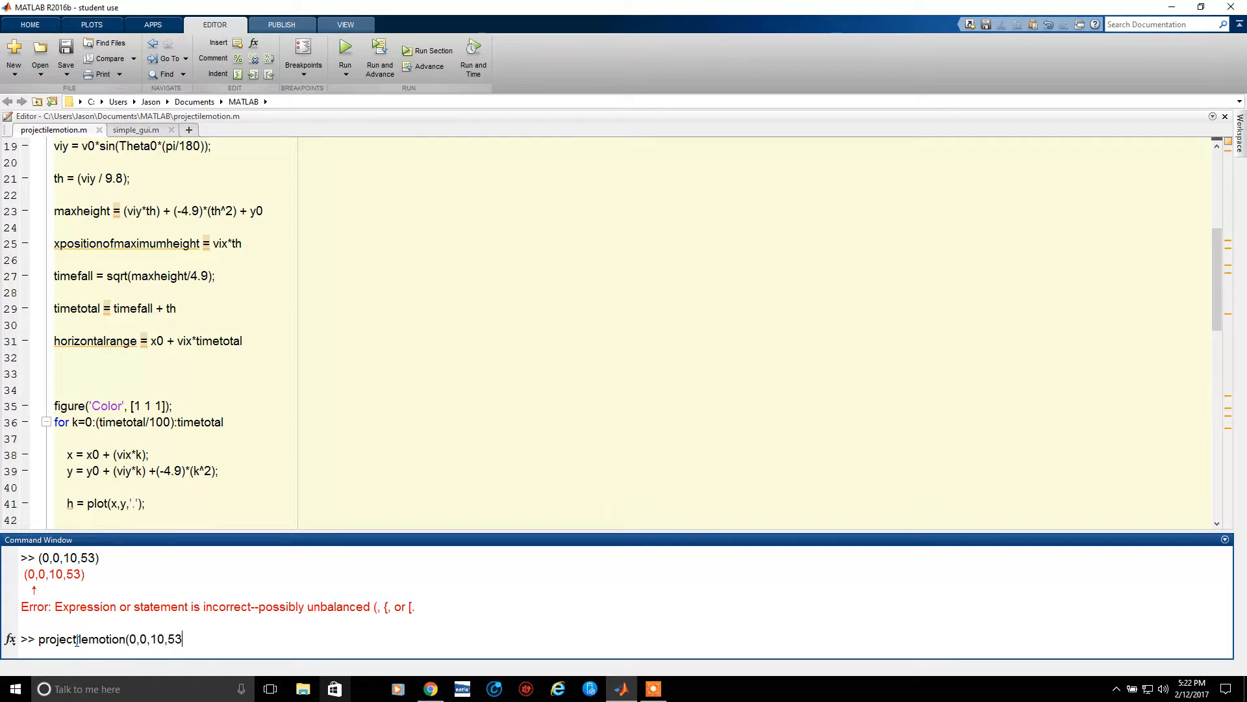
# Run projectilemotion(0,0,10,53), giving maximum height 3.2542 and horizontal range 9.8088
pyautogui.press('enter')
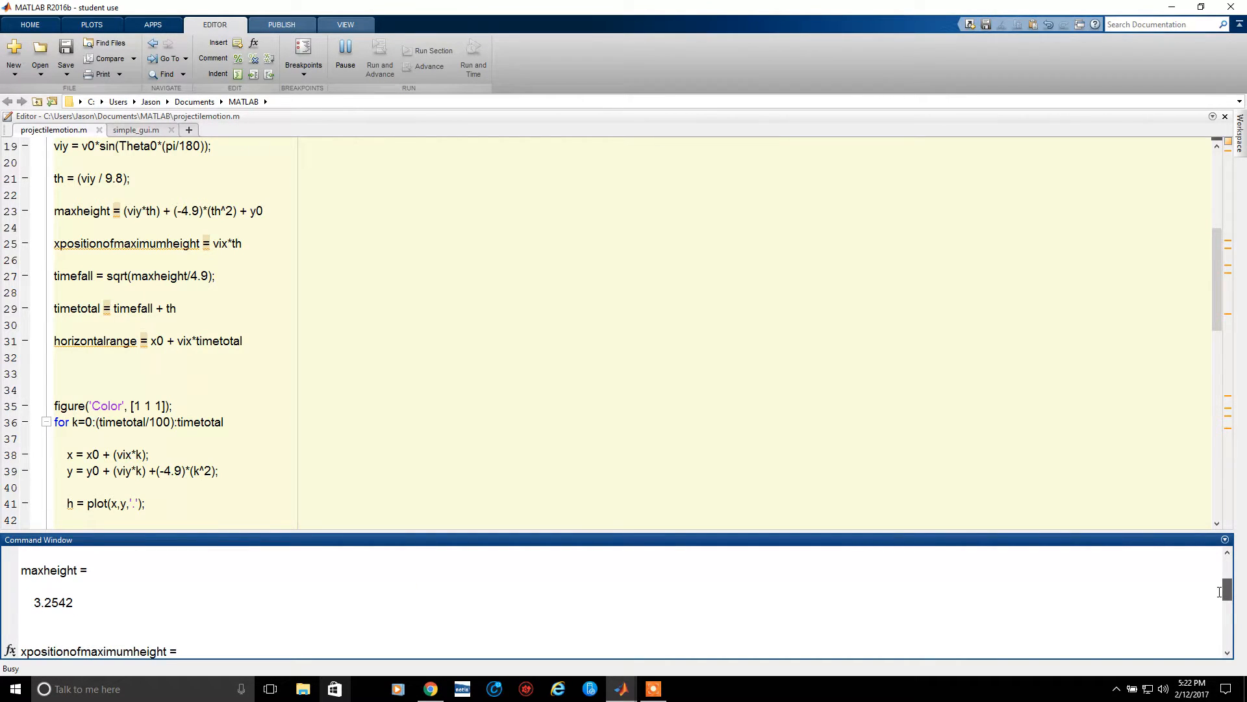
pyautogui.scroll(-3)
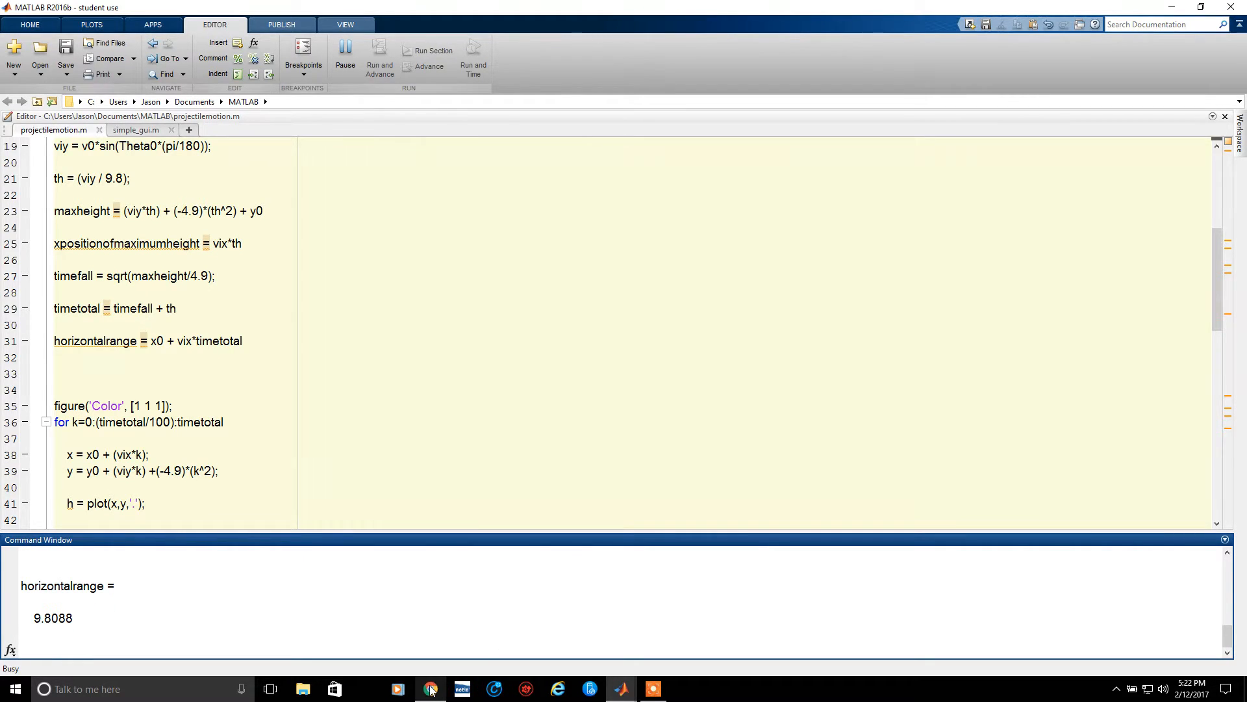
# Return to the webpage's kick solution showing h = 3.2 m and X = 9.6 m
pyautogui.click(430, 689)
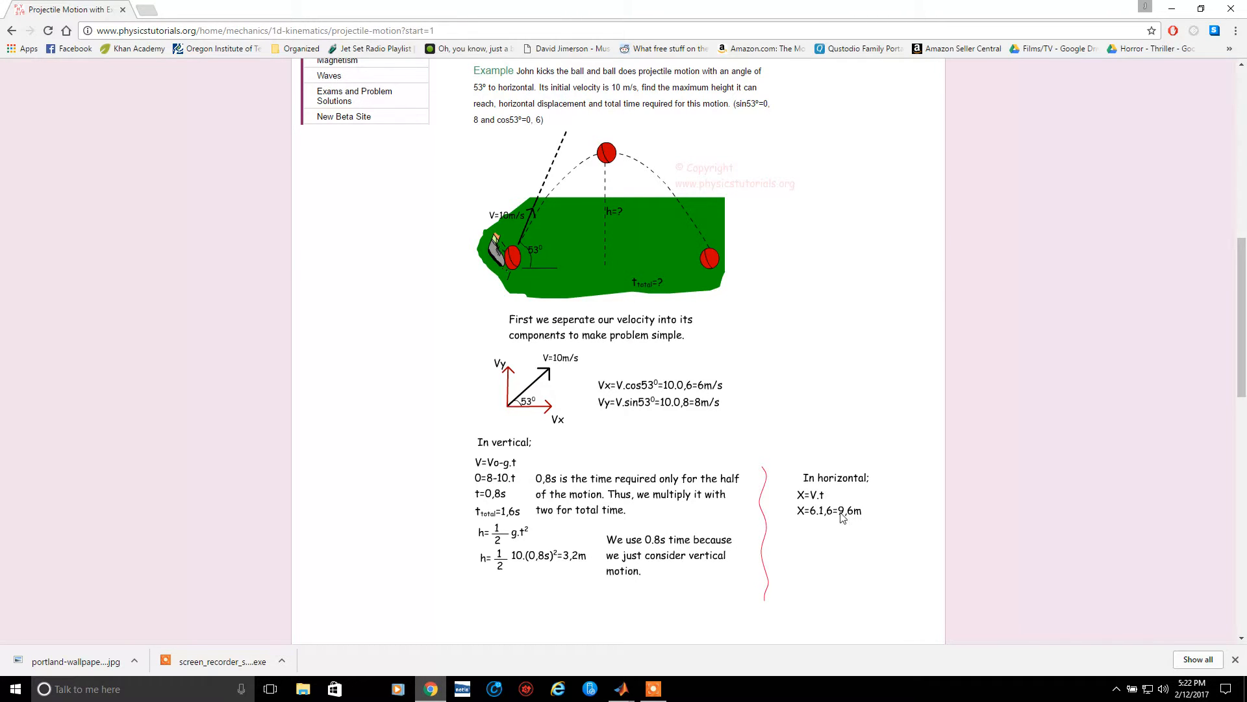
pyautogui.moveTo(851, 502)
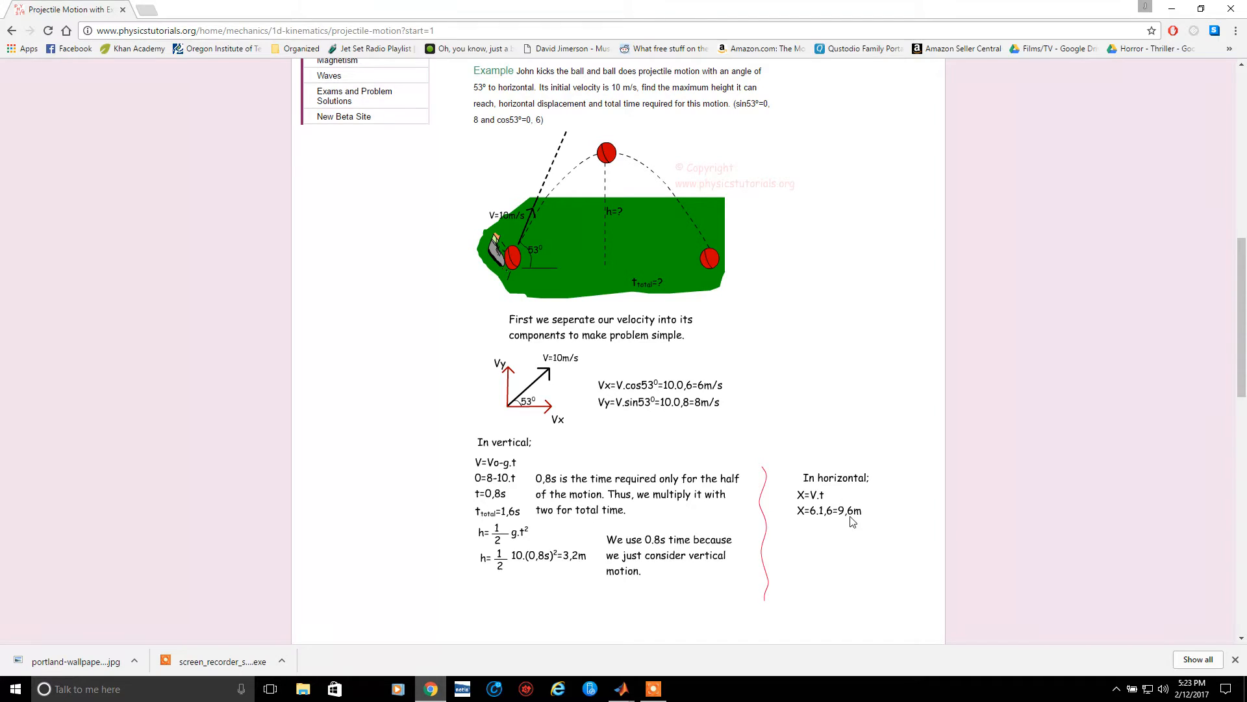
pyautogui.moveTo(852, 522)
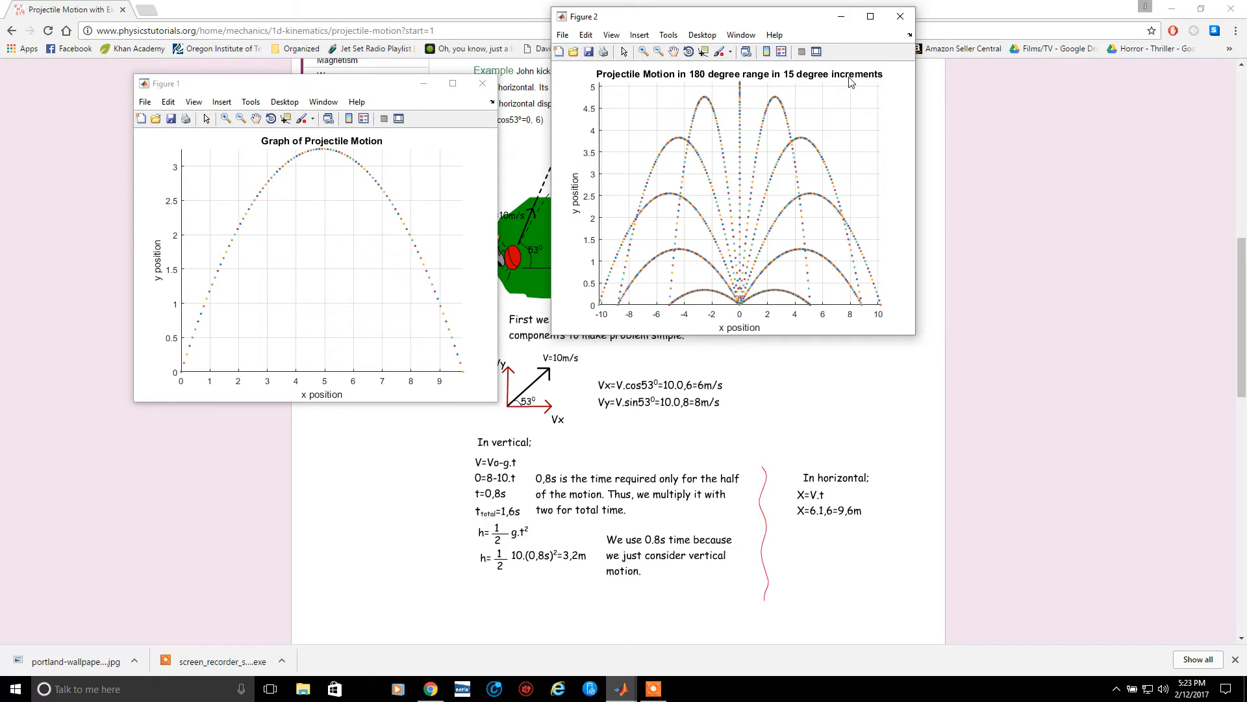
pyautogui.moveTo(753, 304)
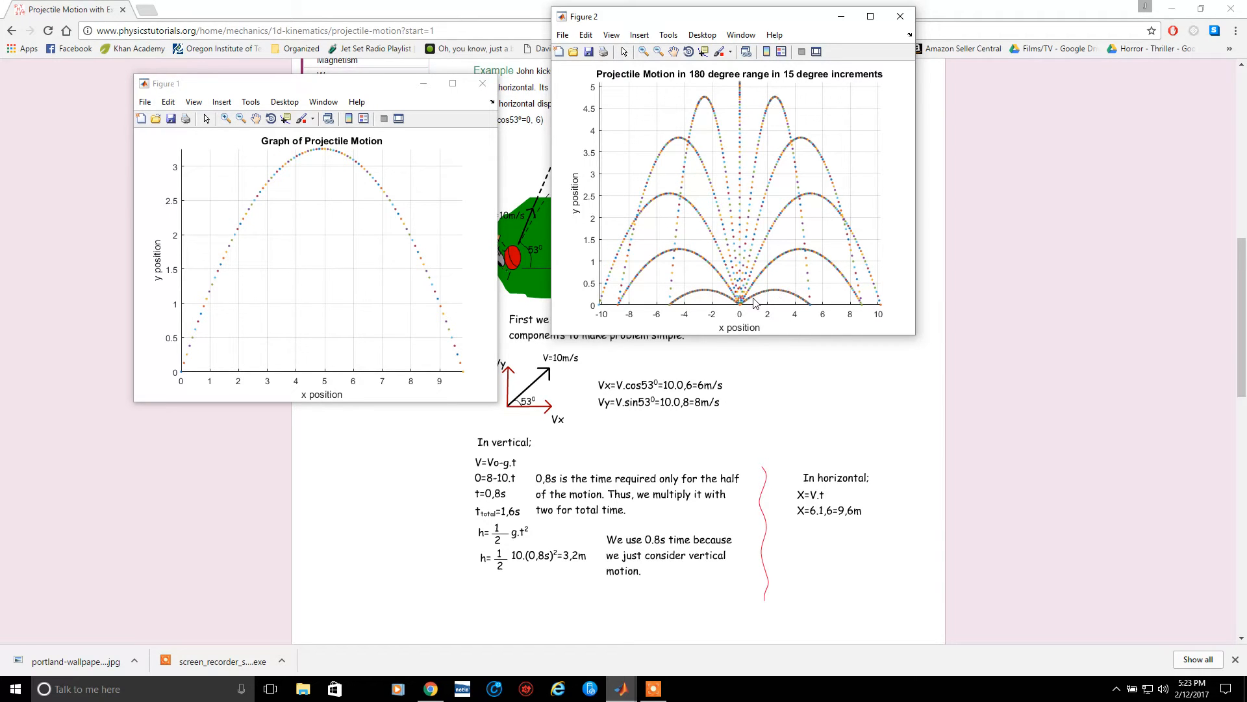
pyautogui.moveTo(779, 299)
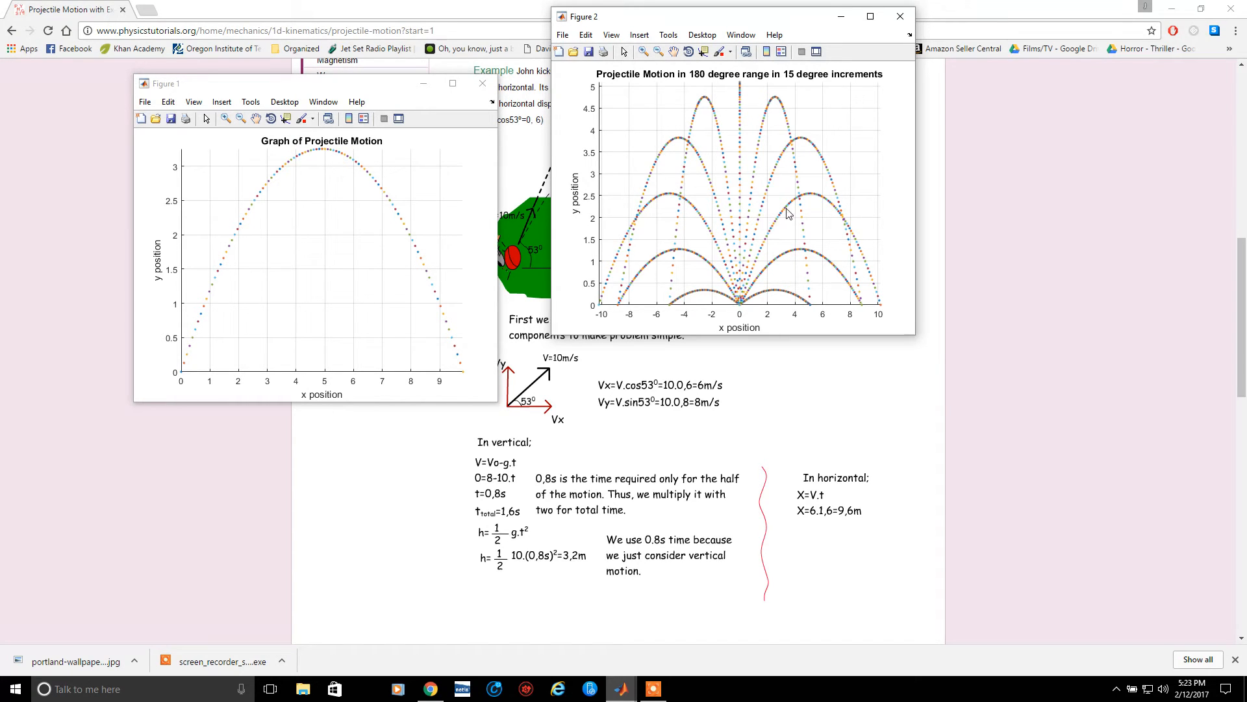
pyautogui.moveTo(799, 202)
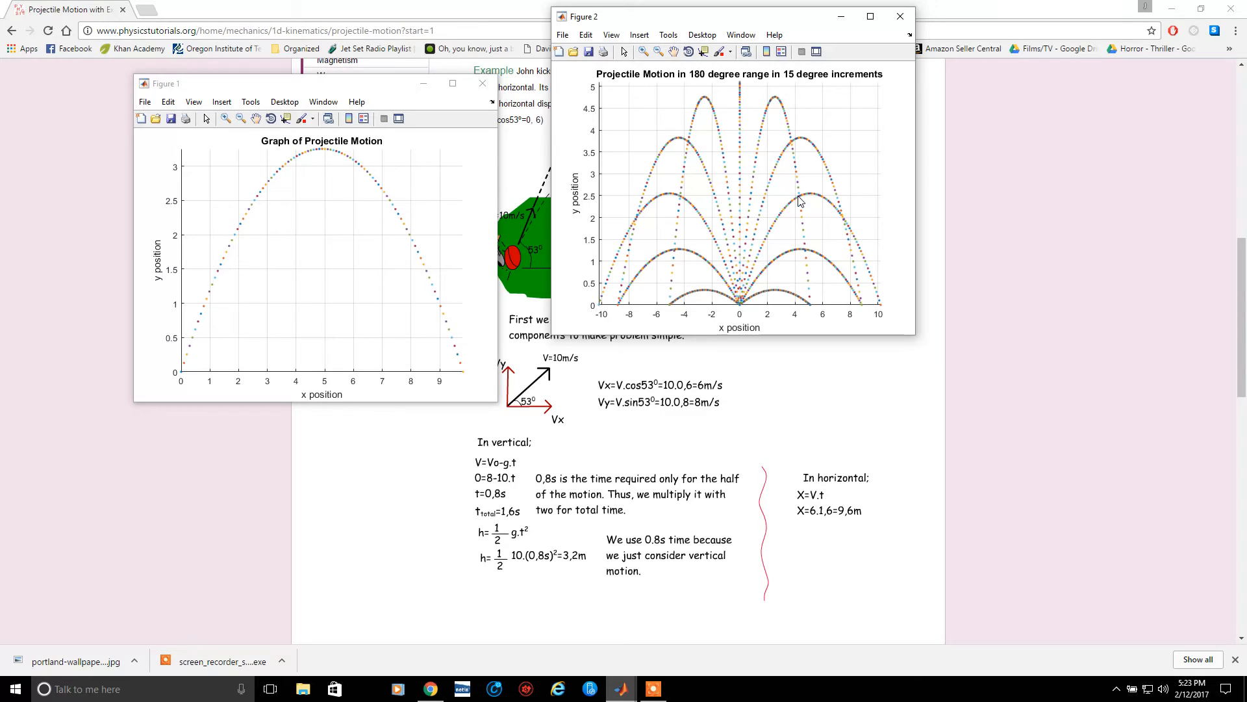
pyautogui.moveTo(863, 267)
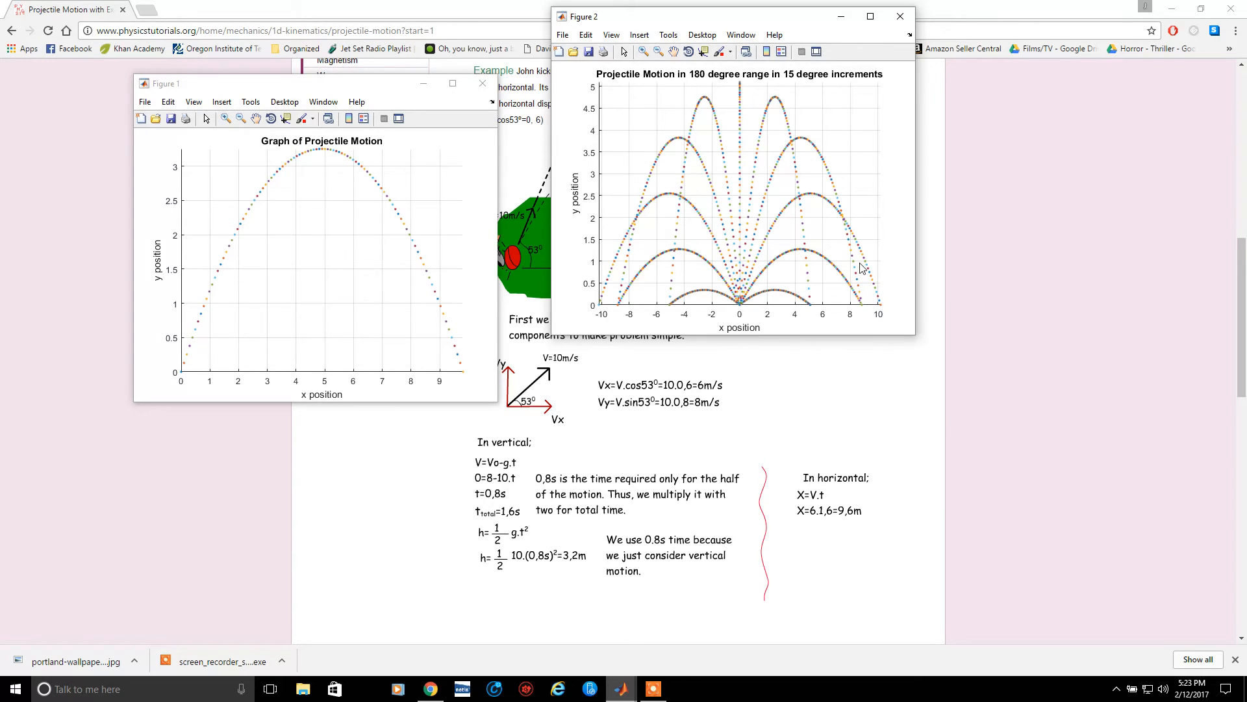
pyautogui.moveTo(875, 300)
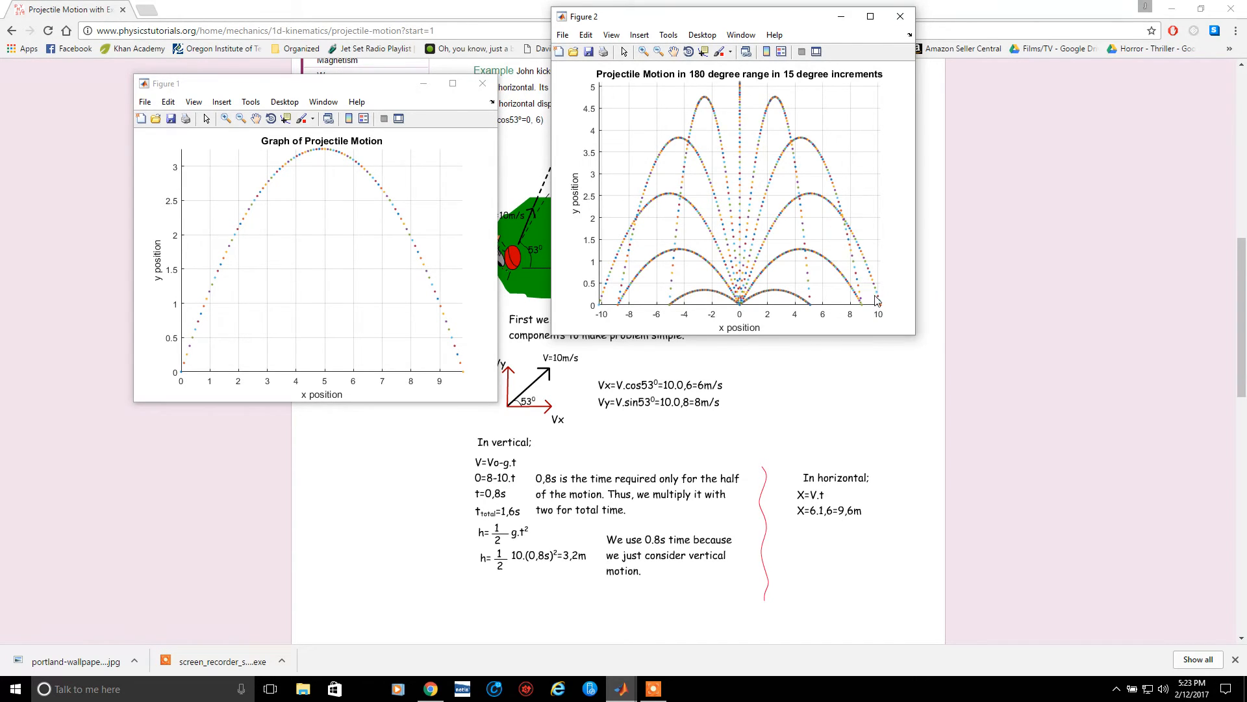
pyautogui.moveTo(847, 230)
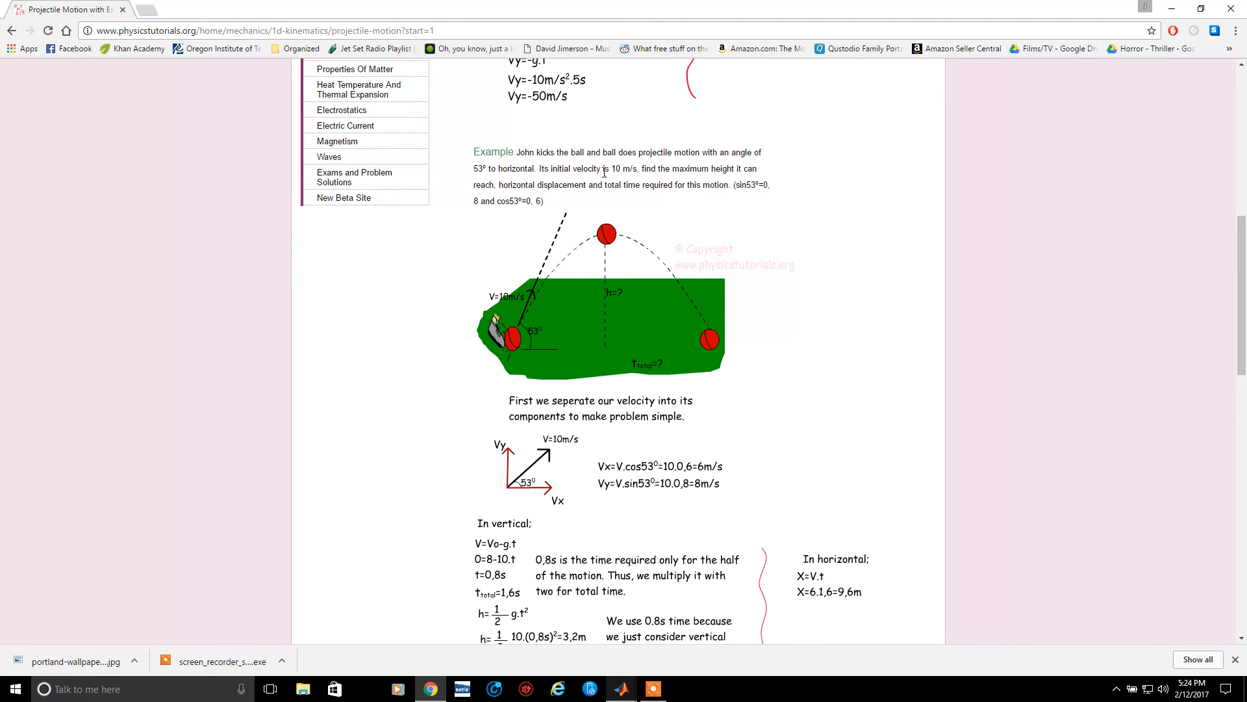
# Bring the 15-degree-increment trajectory family figure in front of the webpage
pyautogui.click(653, 689)
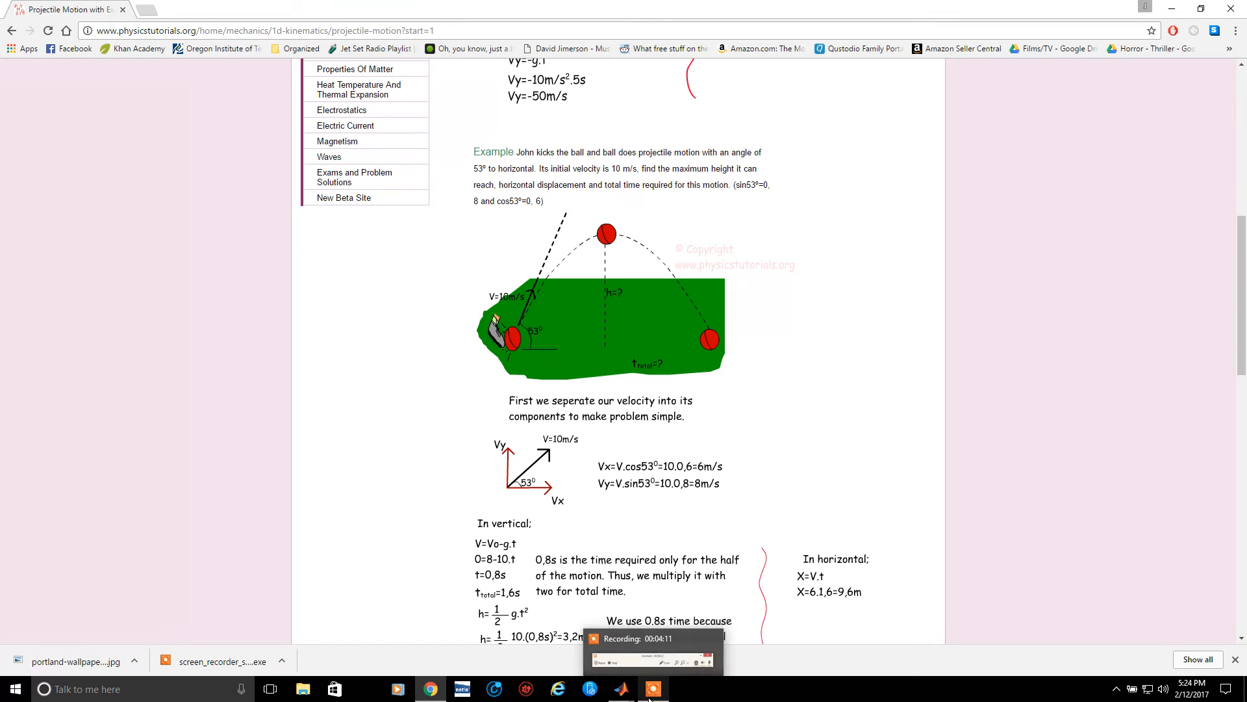
pyautogui.click(621, 688)
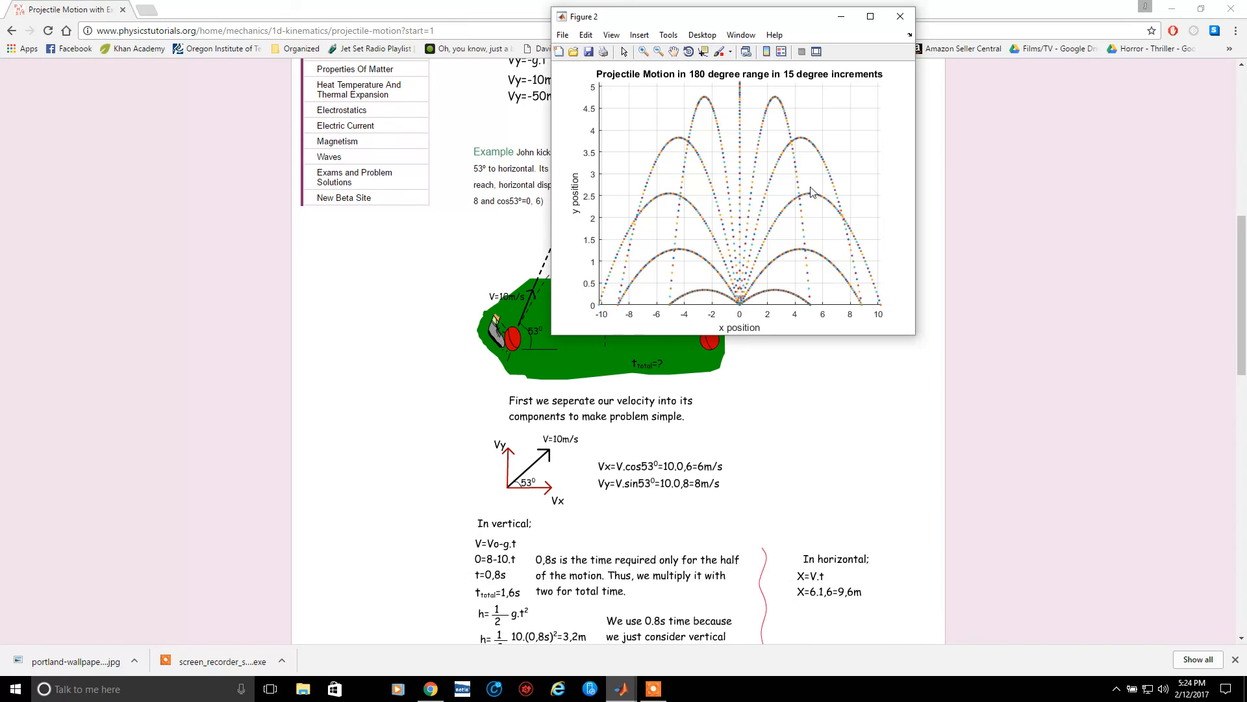
pyautogui.moveTo(779, 224)
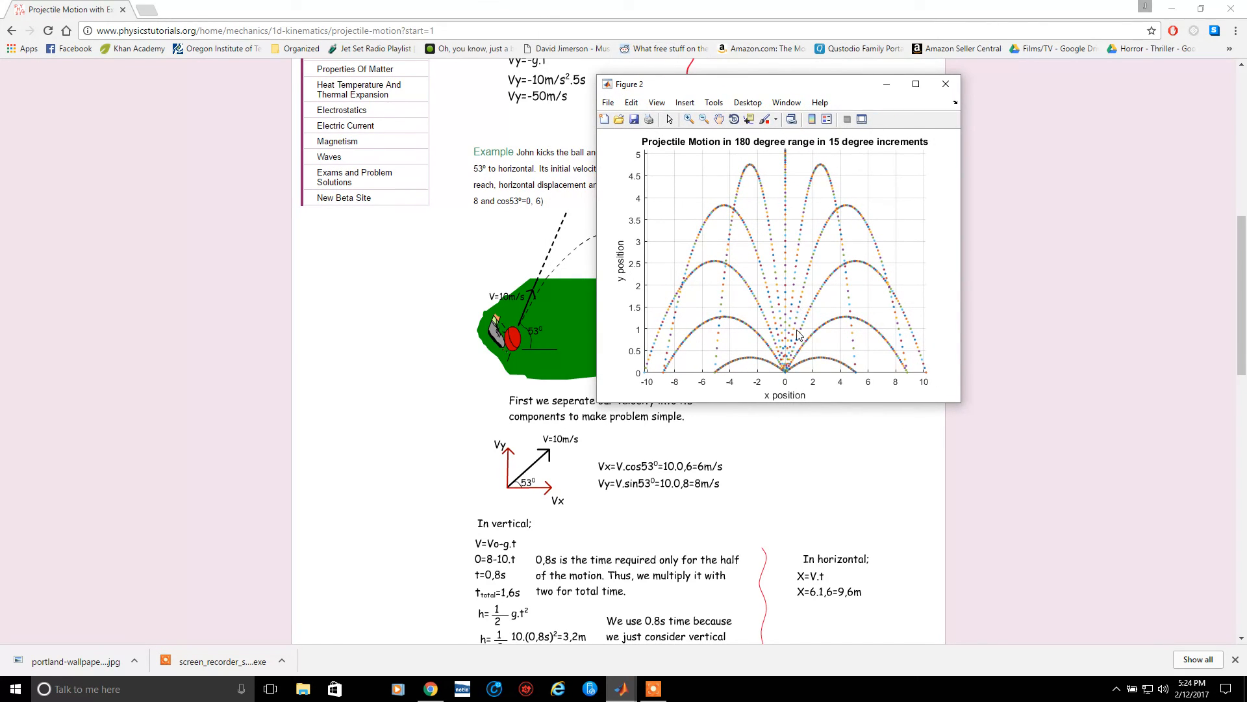
pyautogui.moveTo(906, 343)
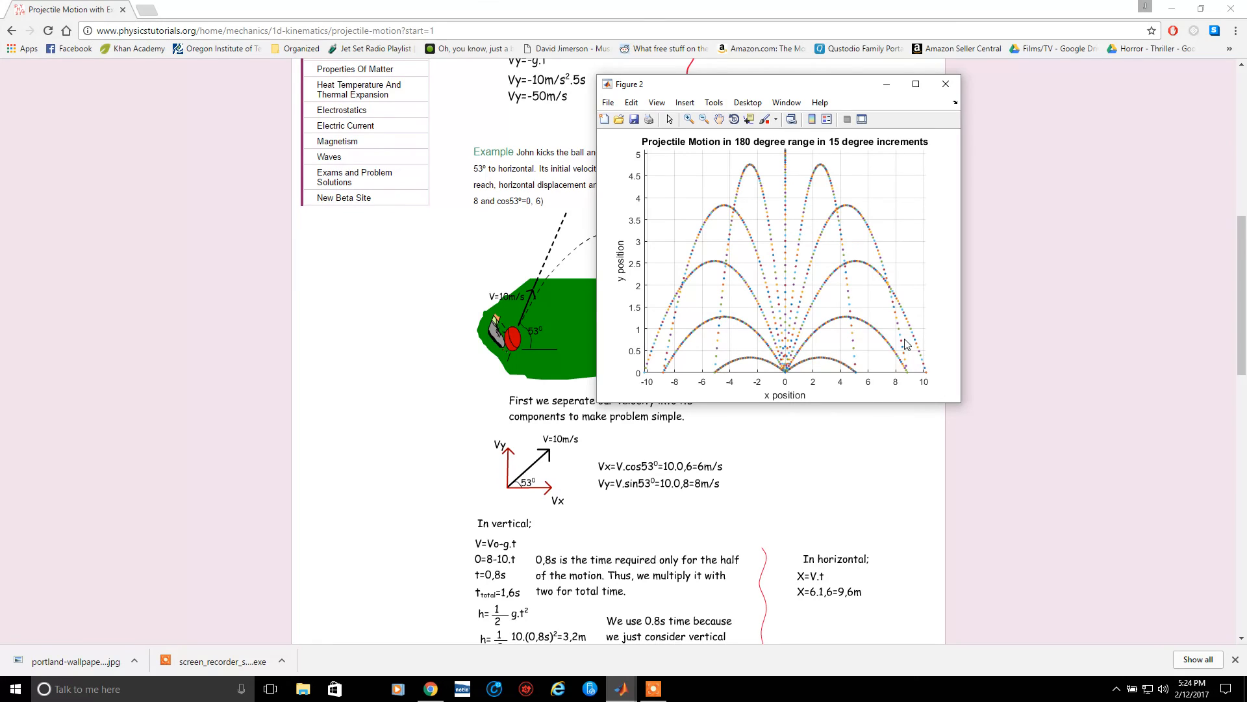